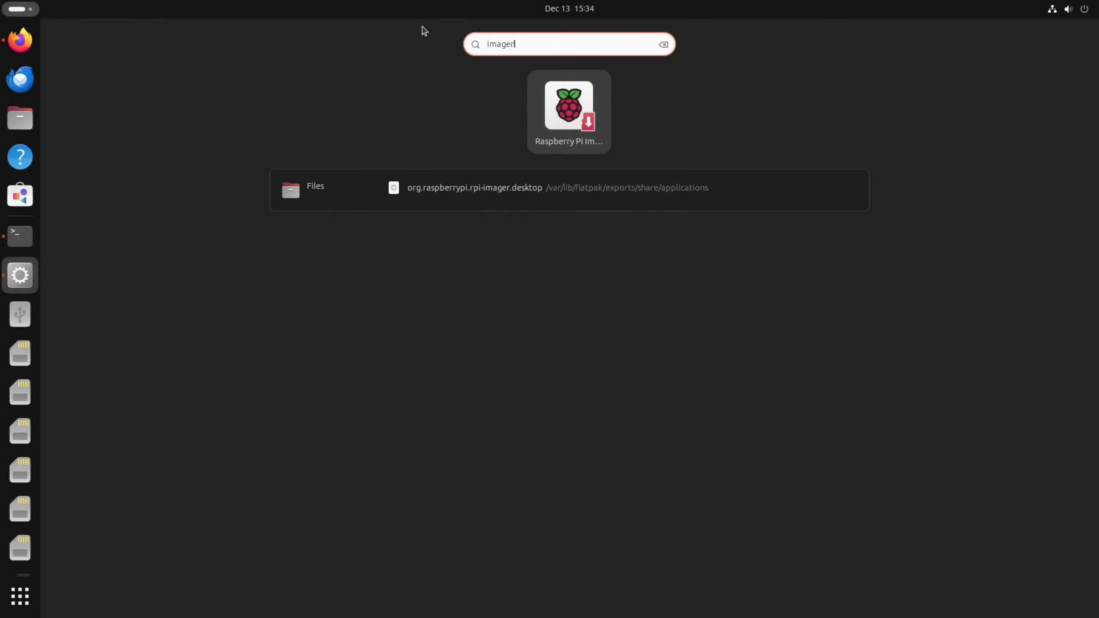
Select Raspberry Pi 5, Ubuntu Desktop 24.10 (64-bit) and the internal SD card reader, and confirm erasing.
{"action": "left_click", "coordinate": [569, 106]}
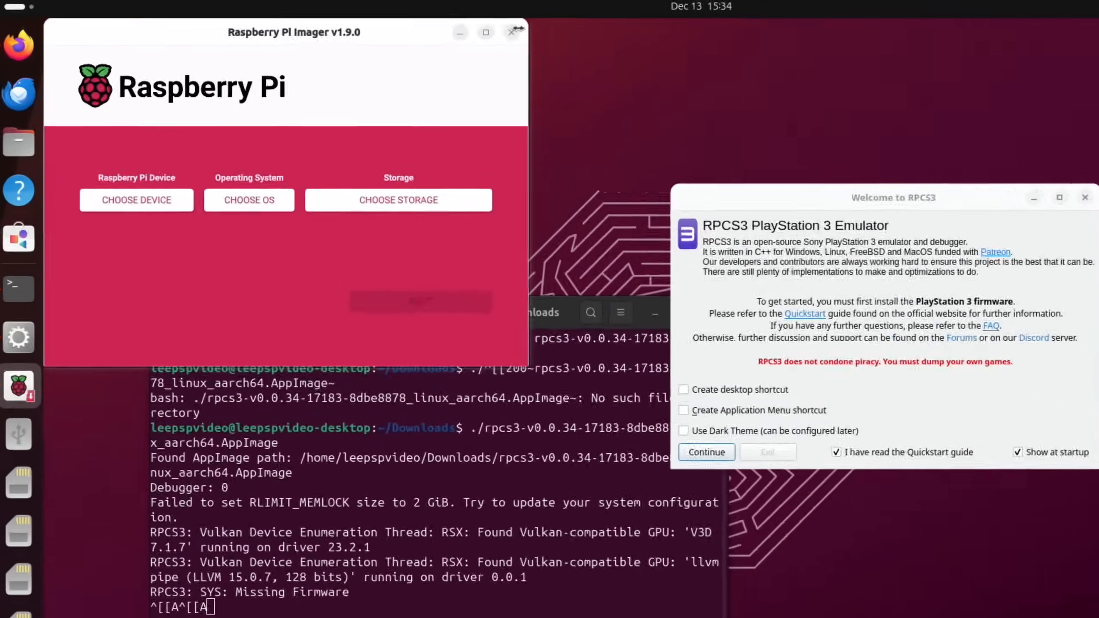
{"action": "left_click", "coordinate": [137, 200]}
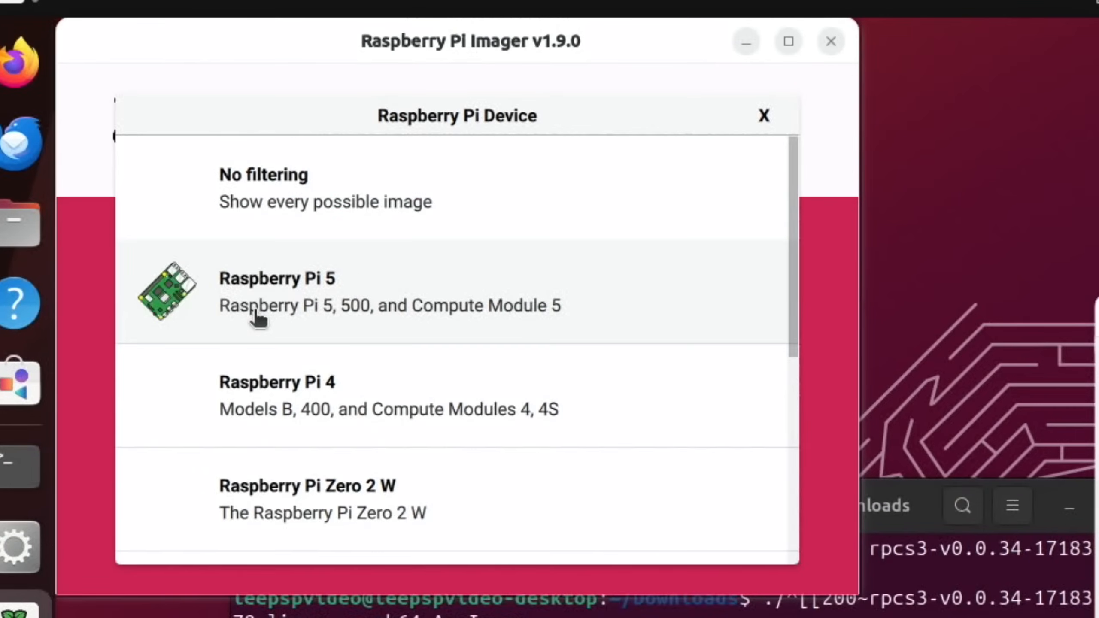
{"action": "left_click", "coordinate": [265, 303]}
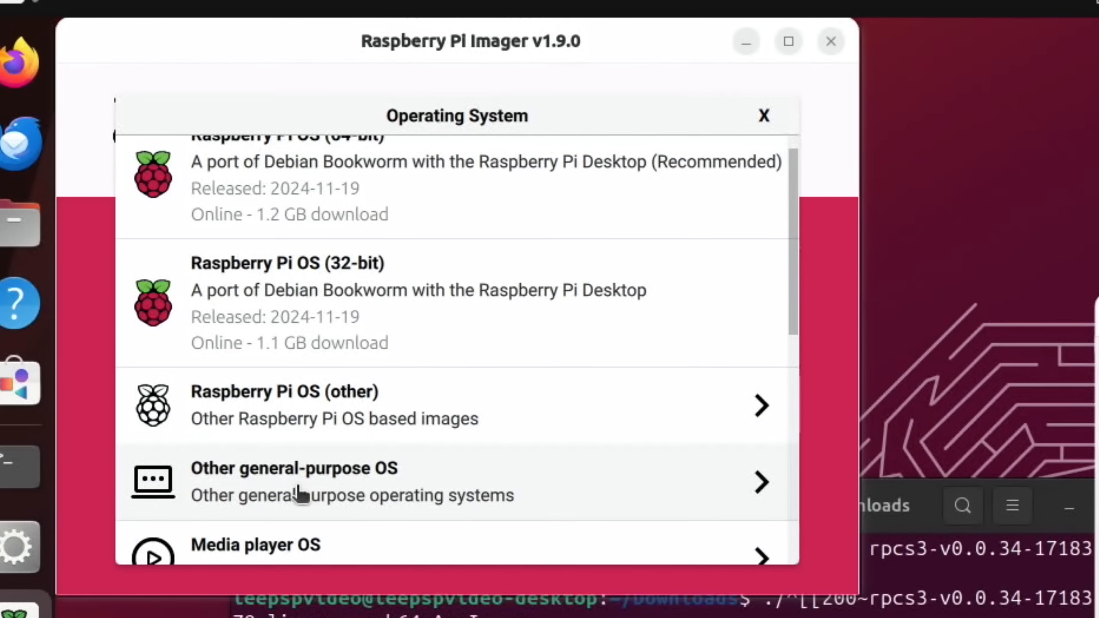
{"action": "left_click", "coordinate": [293, 479]}
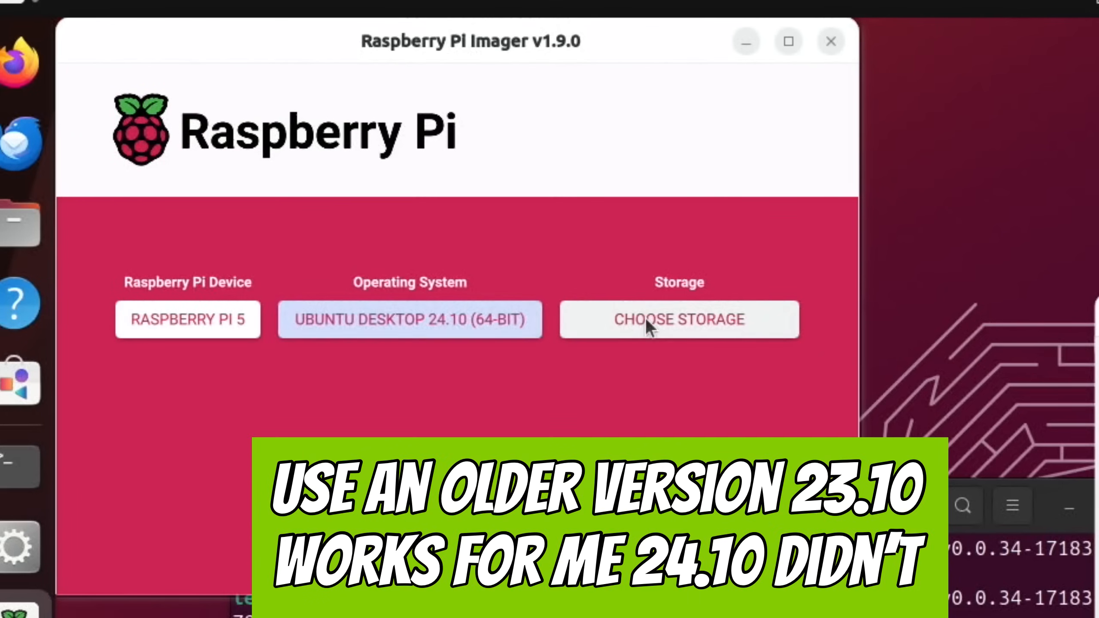
{"action": "left_click", "coordinate": [679, 319]}
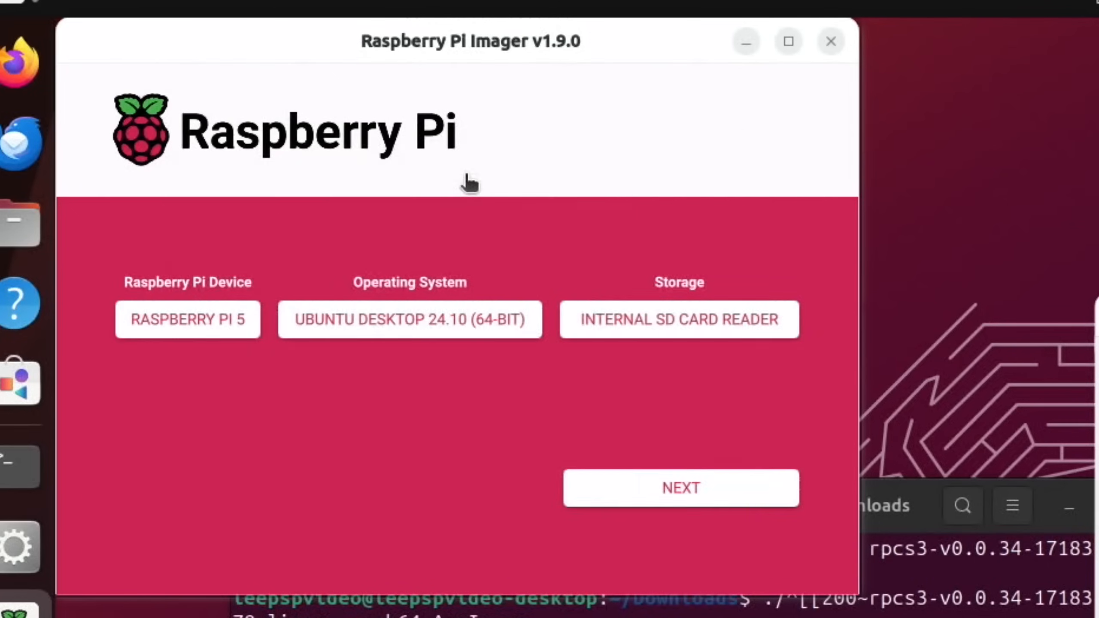
{"action": "left_click", "coordinate": [679, 488]}
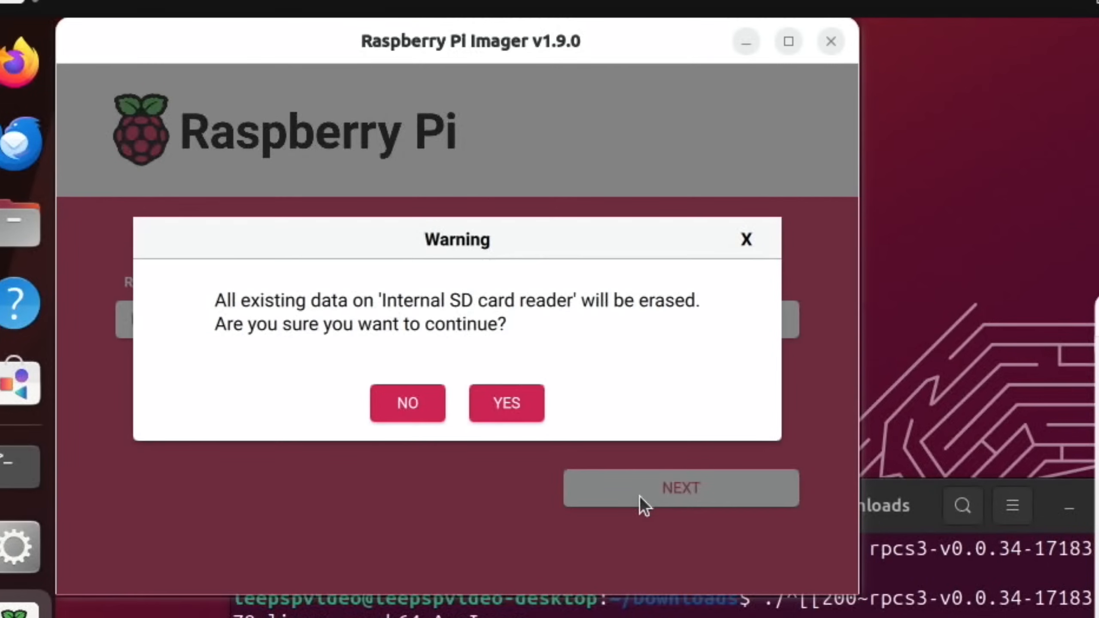
{"action": "left_click", "coordinate": [507, 403]}
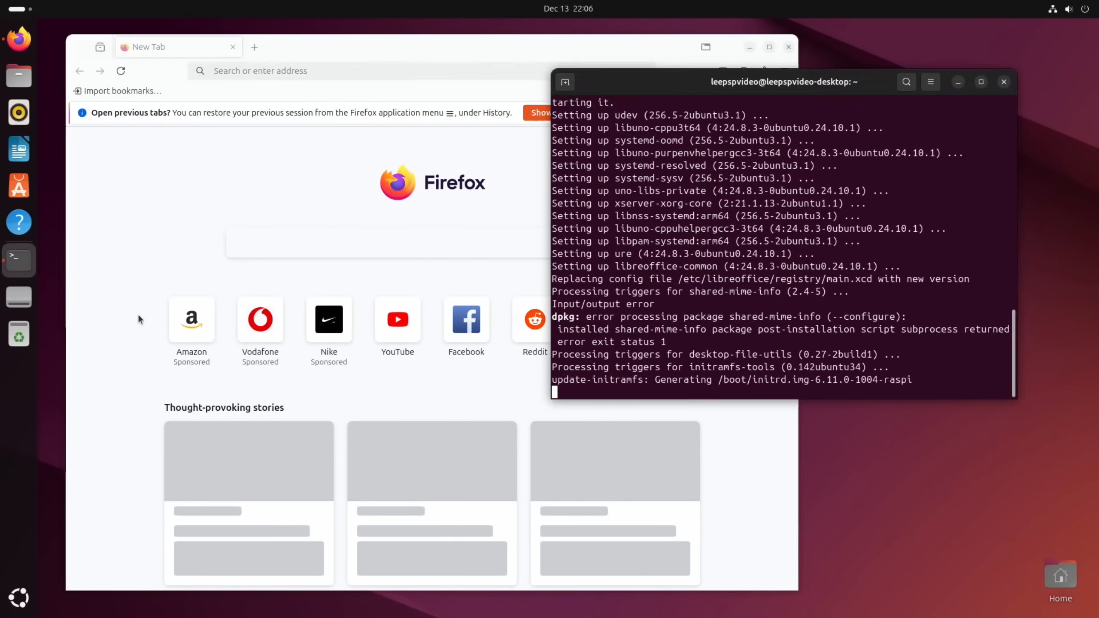
{"action": "mouse_move", "coordinate": [826, 160]}
{"action": "type", "text": "r"}
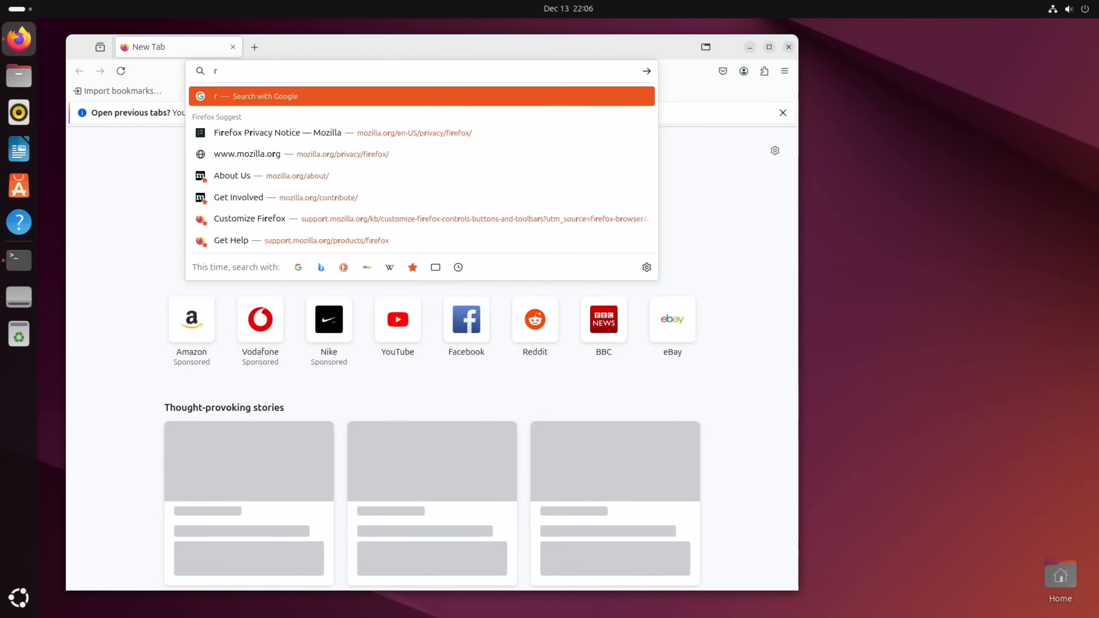
Download the Linux arm64 build from the rpcs3.net download page.
{"action": "type", "text": "cps3"}
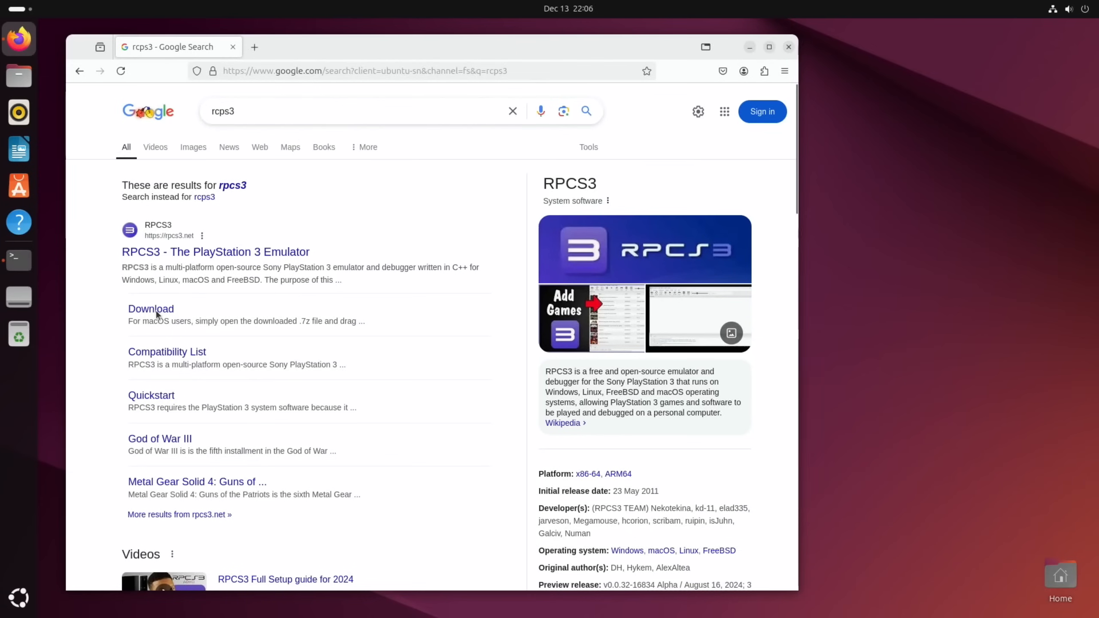
{"action": "left_click", "coordinate": [151, 309]}
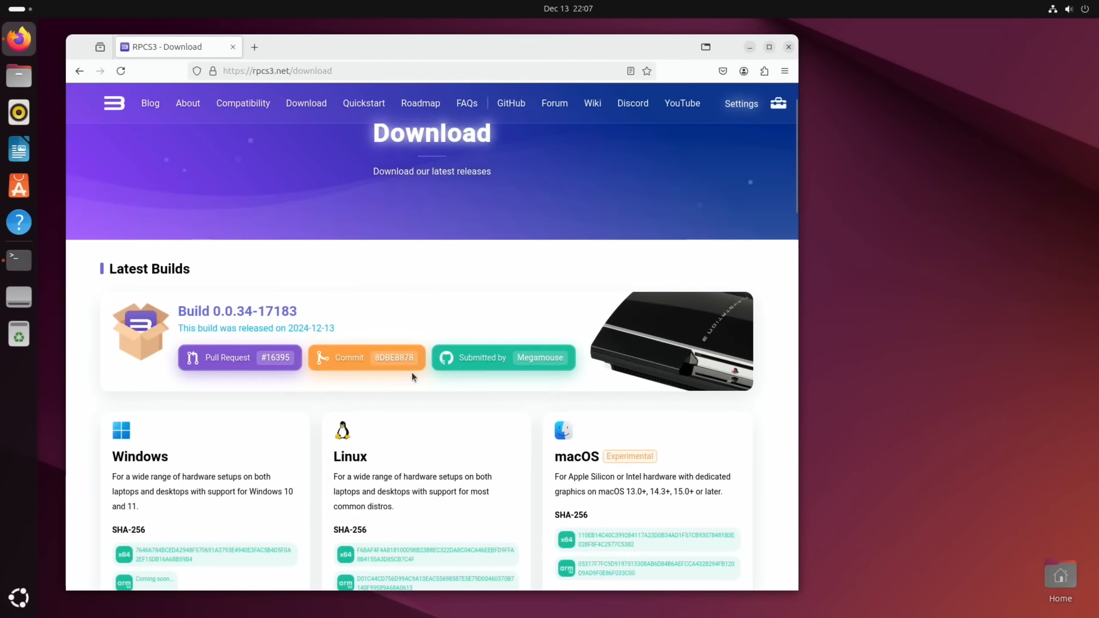
{"action": "scroll", "scroll_direction": "down", "scroll_amount": 3}
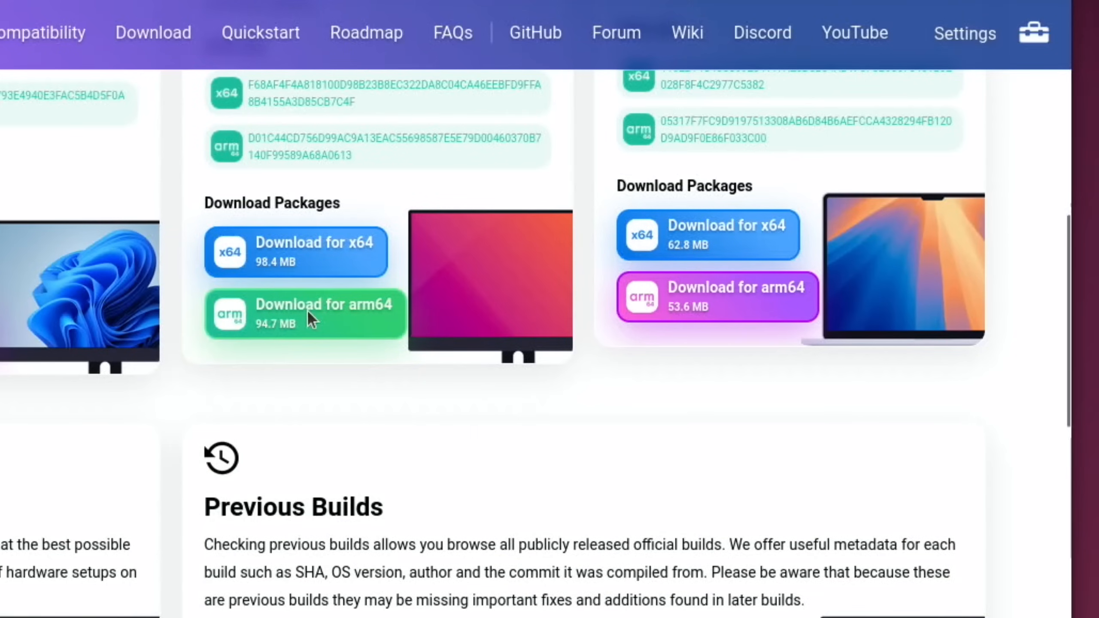
{"action": "left_click", "coordinate": [303, 316]}
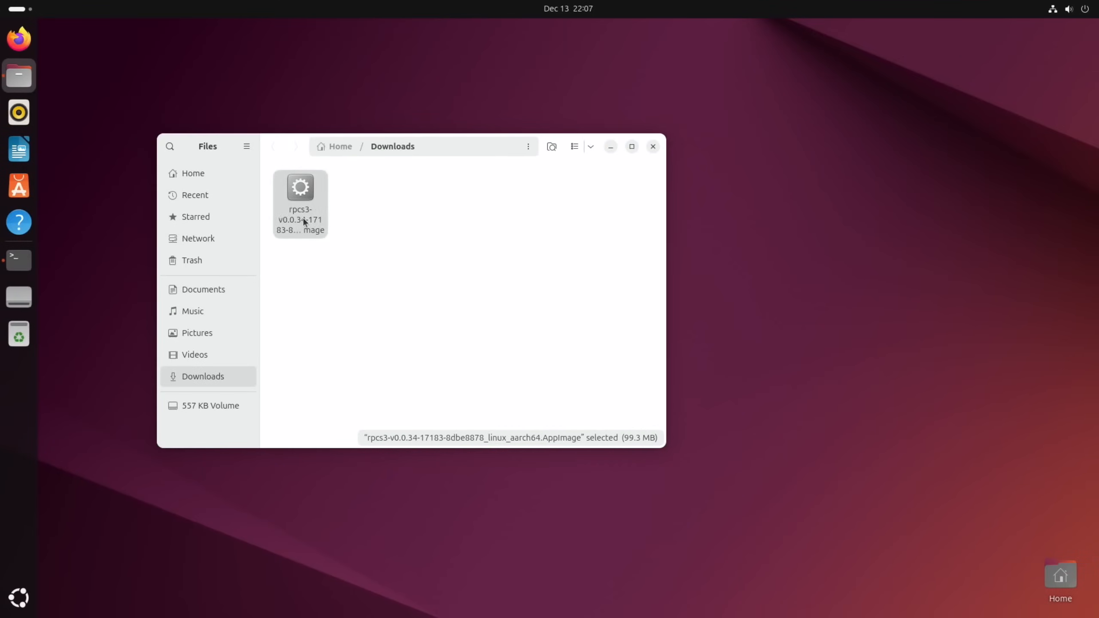
Copy the RPCS3 AppImage's name from its rename field, then bring up the Downloads folder's context menu.
{"action": "key", "text": "F2"}
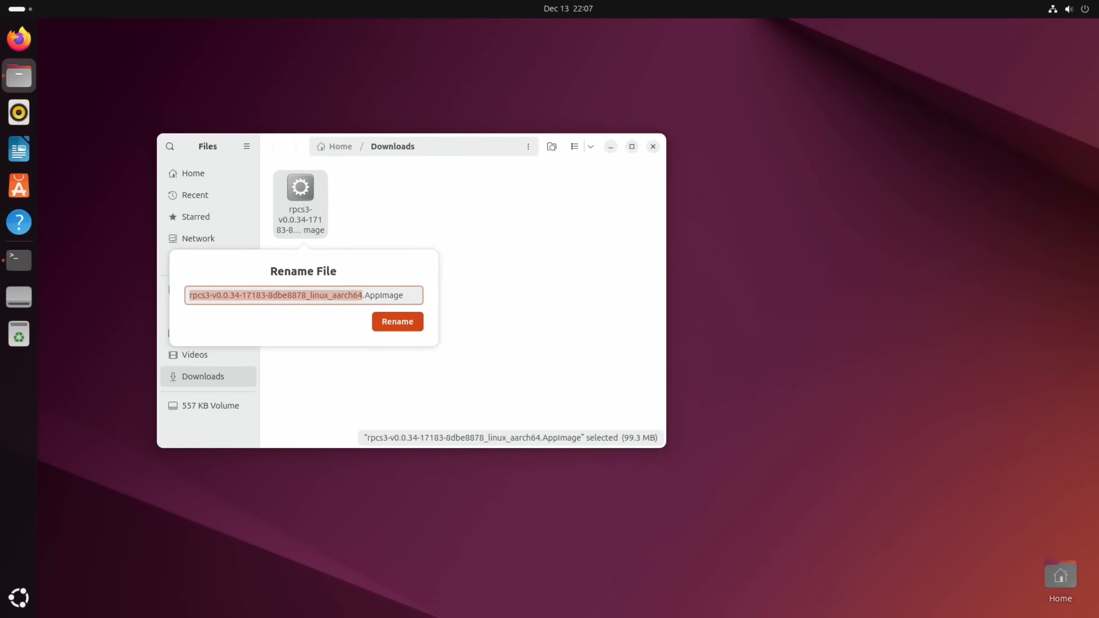
{"action": "right_click", "coordinate": [328, 297]}
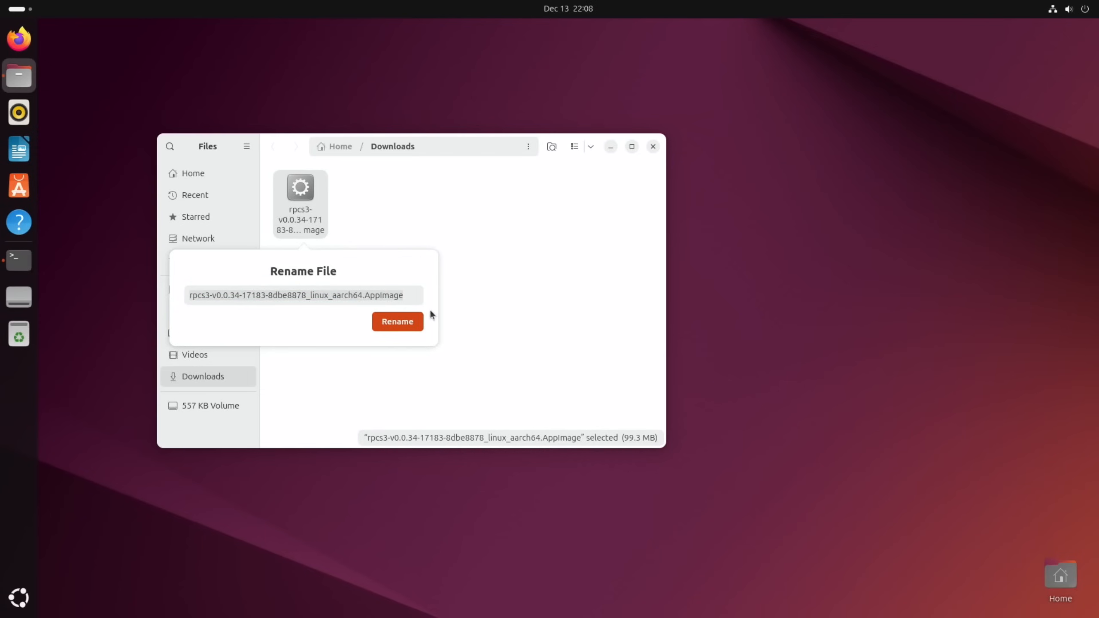
{"action": "mouse_move", "coordinate": [372, 283]}
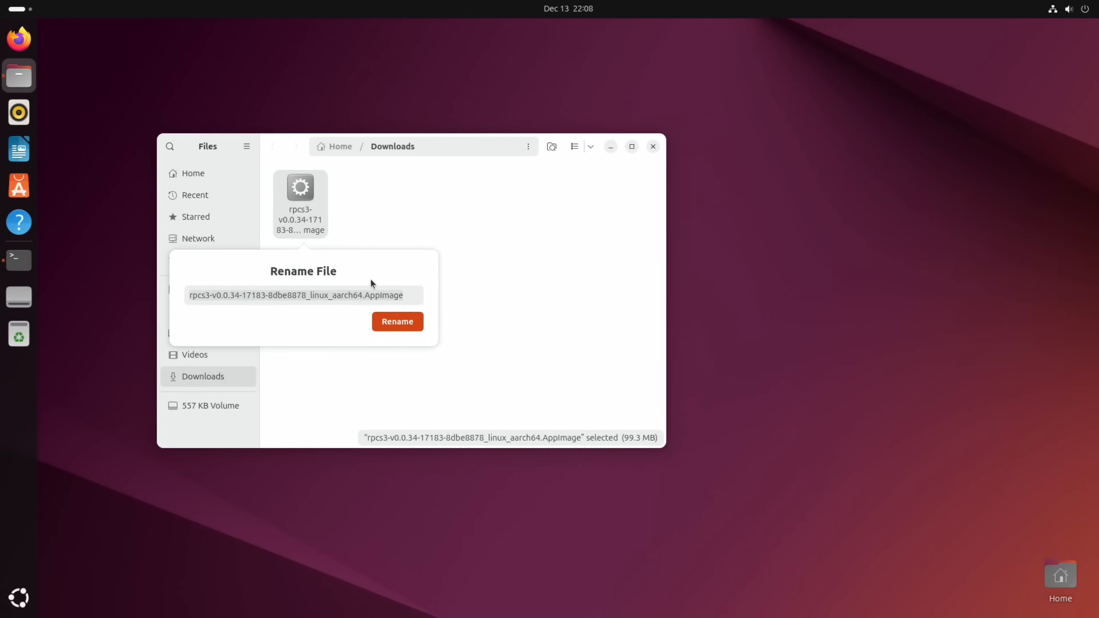
{"action": "right_click", "coordinate": [480, 320]}
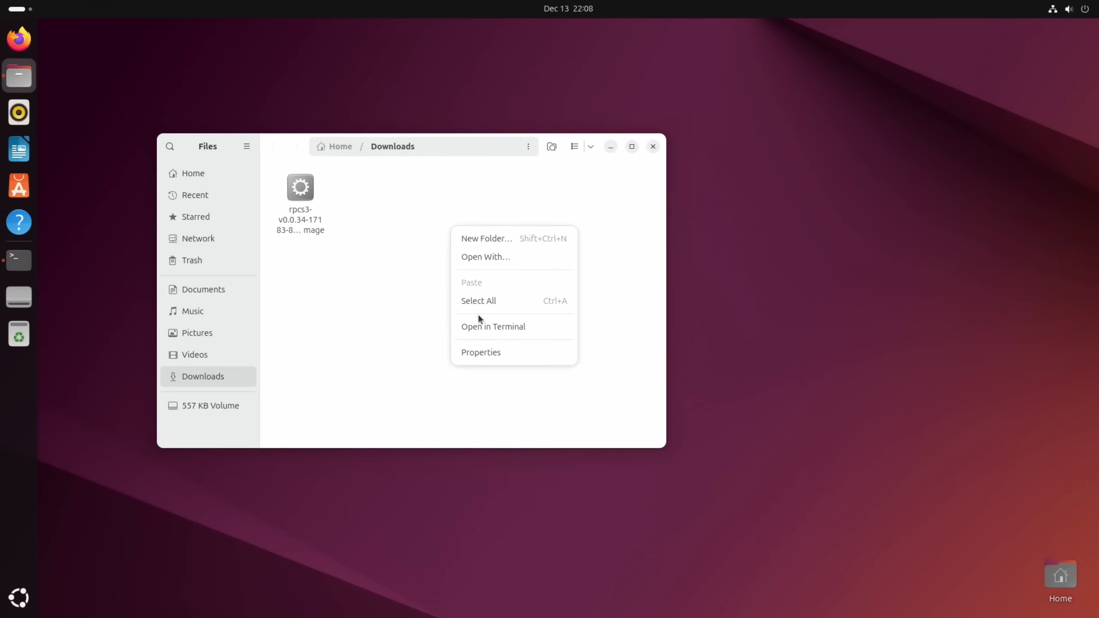
Open a terminal in Downloads and make the RPCS3 AppImage executable with chmod +x.
{"action": "left_click", "coordinate": [493, 327]}
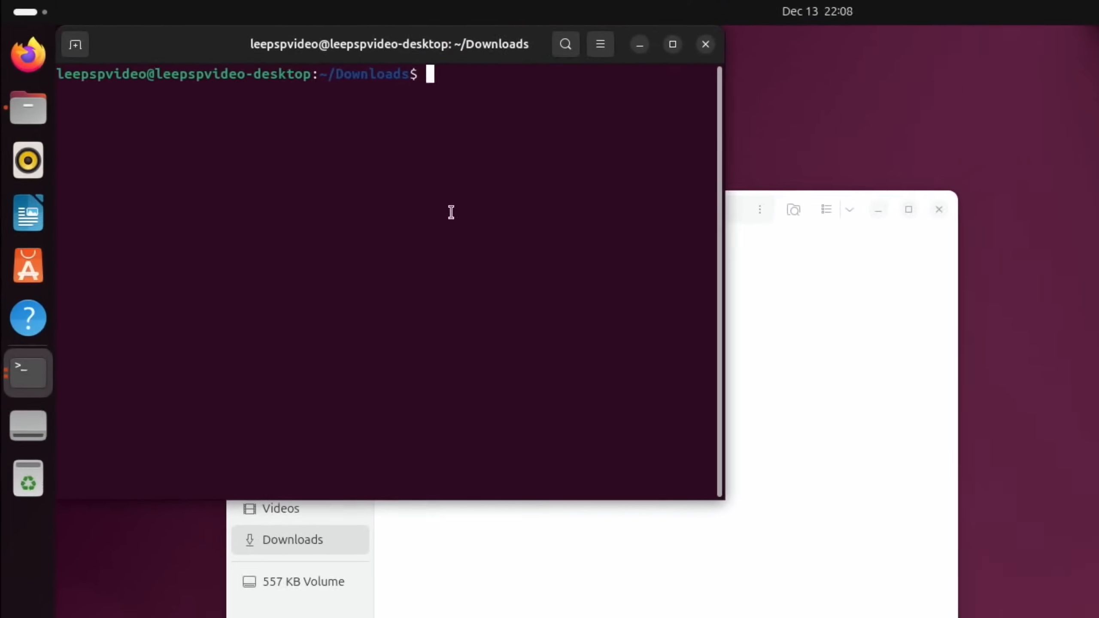
{"action": "type", "text": "chm"}
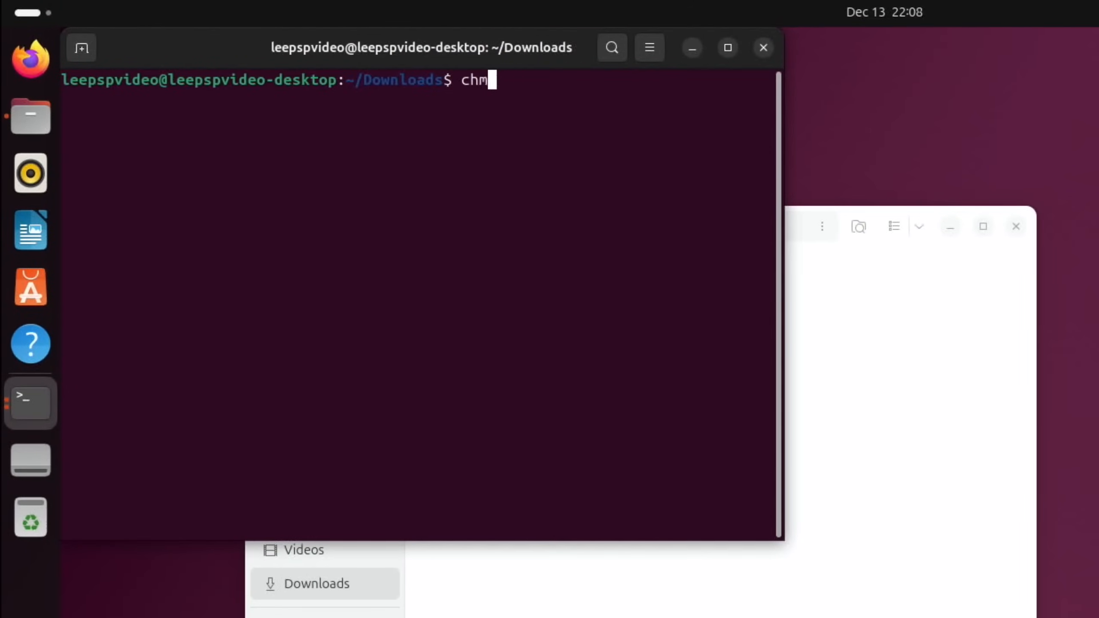
{"action": "type", "text": "od +x"}
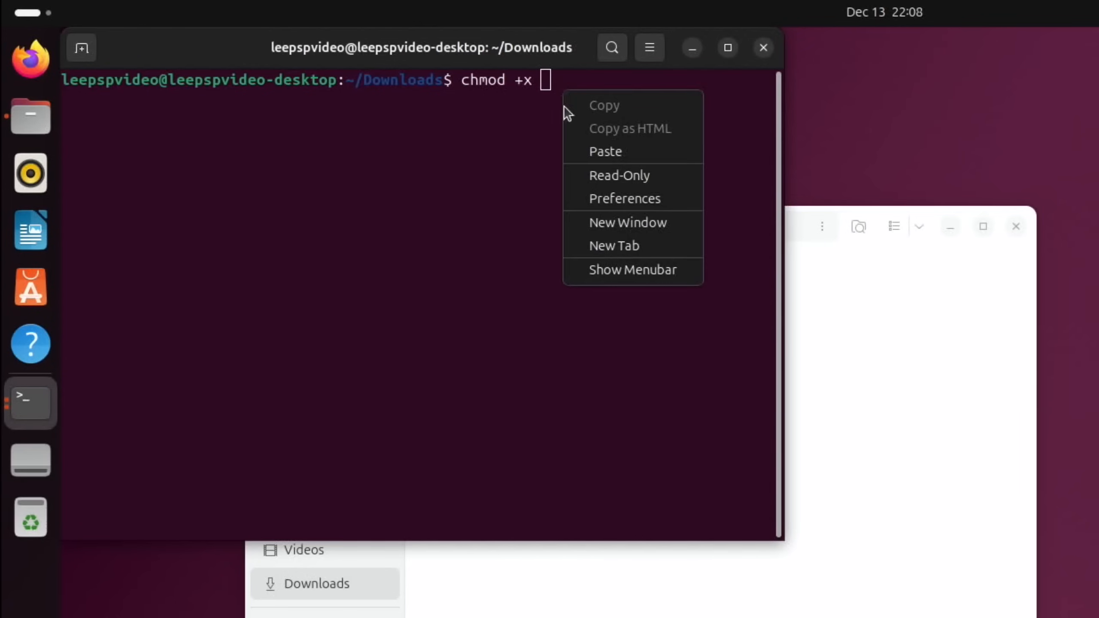
{"action": "left_click", "coordinate": [606, 152]}
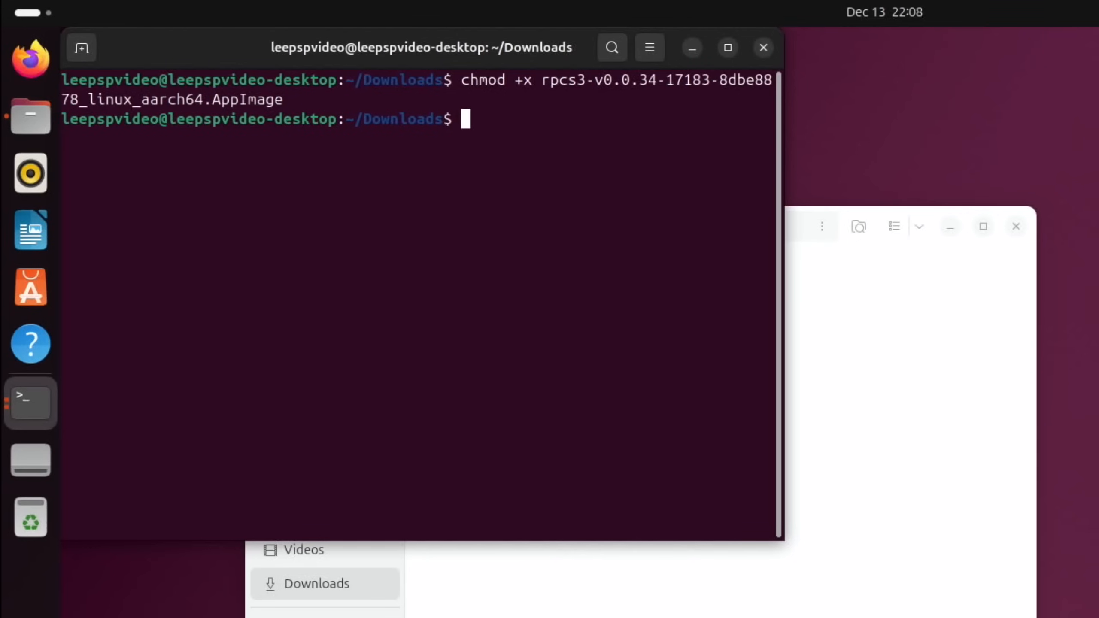
Run the AppImage with ./ plus its pasted name, which fails for missing FUSE.
{"action": "type", "text": "./"}
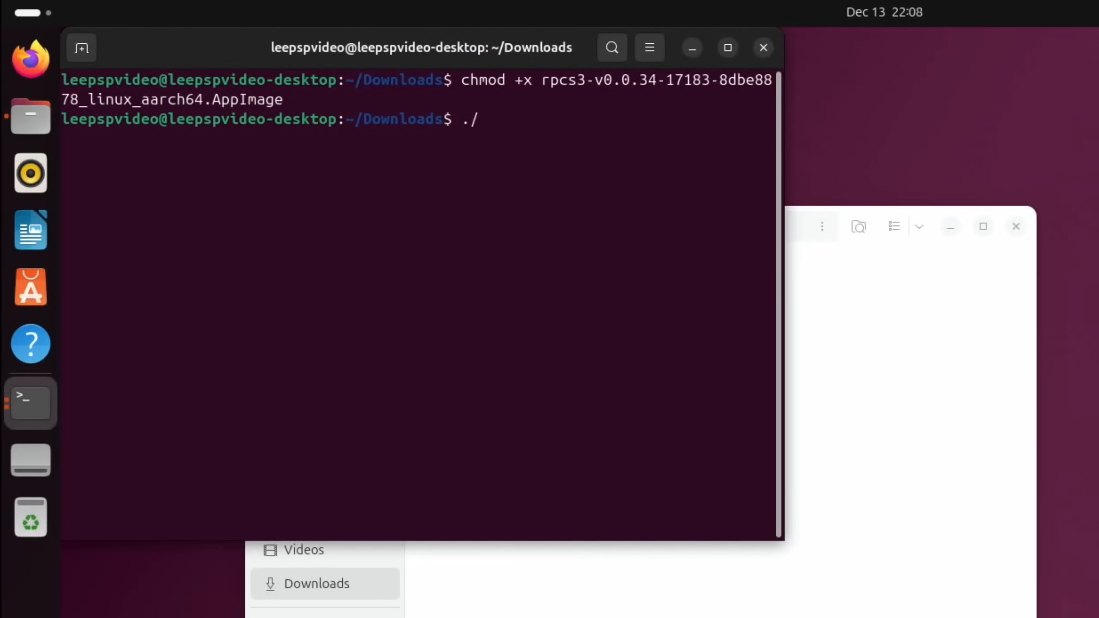
{"action": "right_click", "coordinate": [491, 120]}
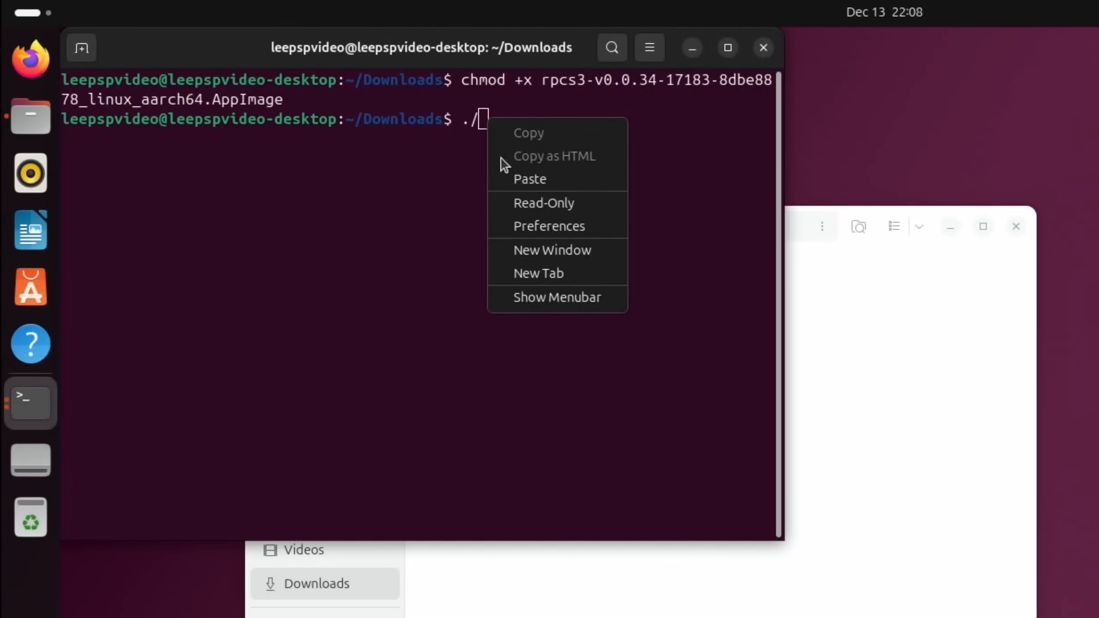
{"action": "left_click", "coordinate": [530, 179]}
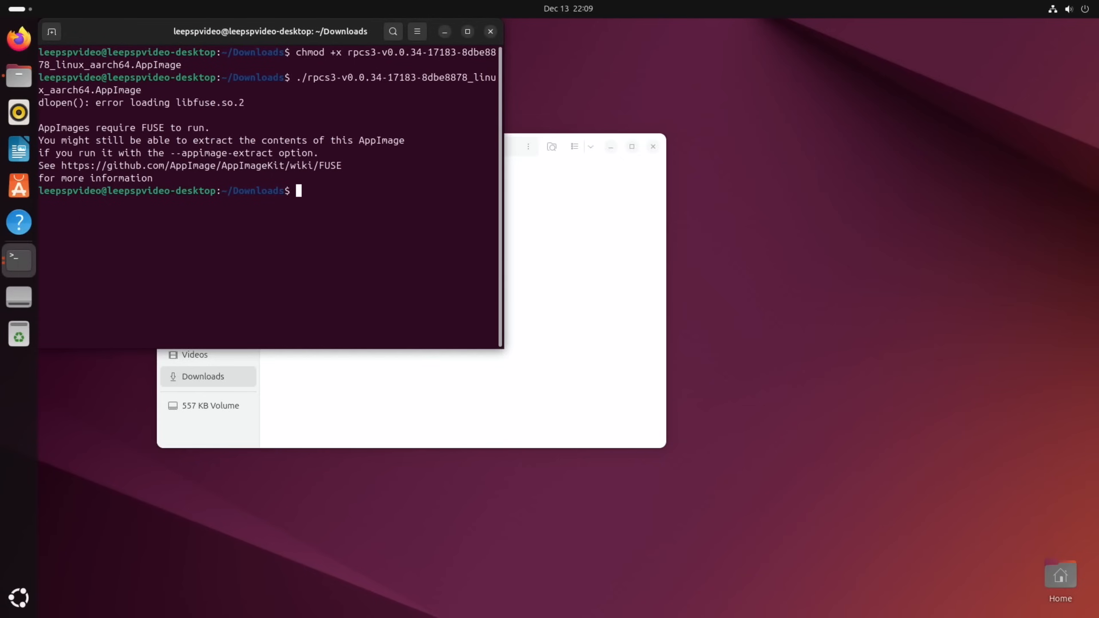
{"action": "mouse_move", "coordinate": [38, 238]}
{"action": "type", "text": "sudo apt"}
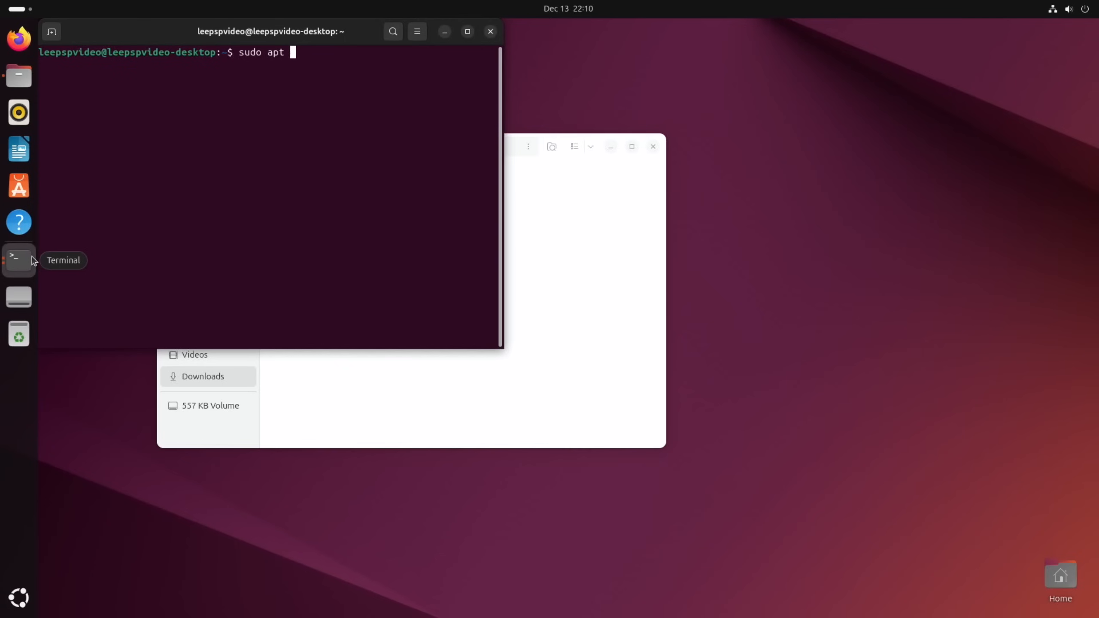
Run 'sudo apt install fuse', which fails on unmet LibreOffice dependencies.
{"action": "type", "text": "install fuse"}
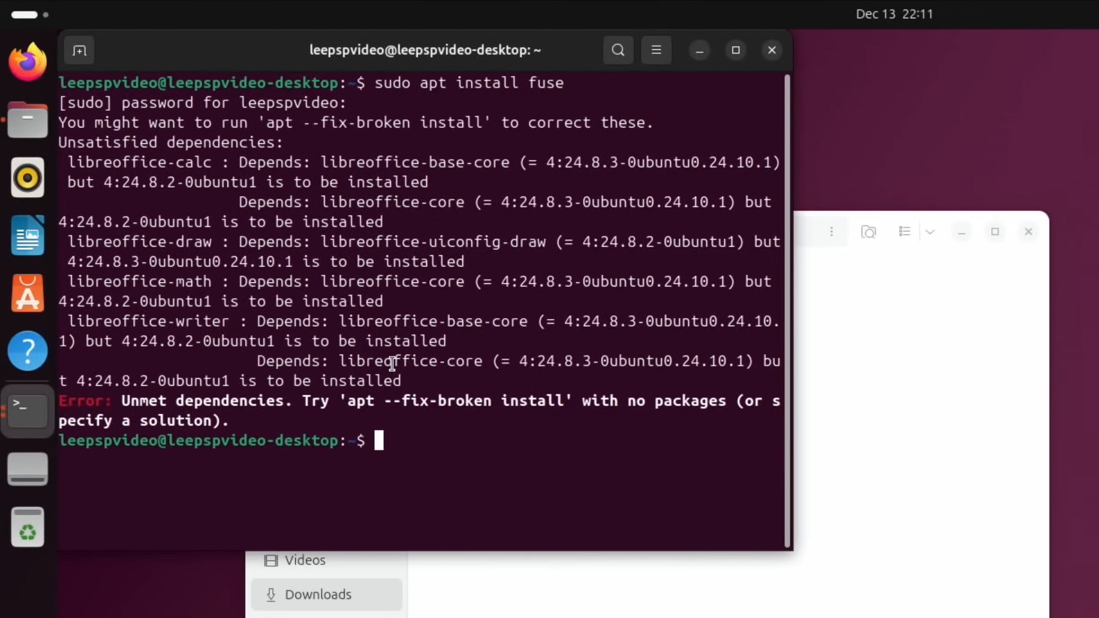
{"action": "mouse_move", "coordinate": [515, 319]}
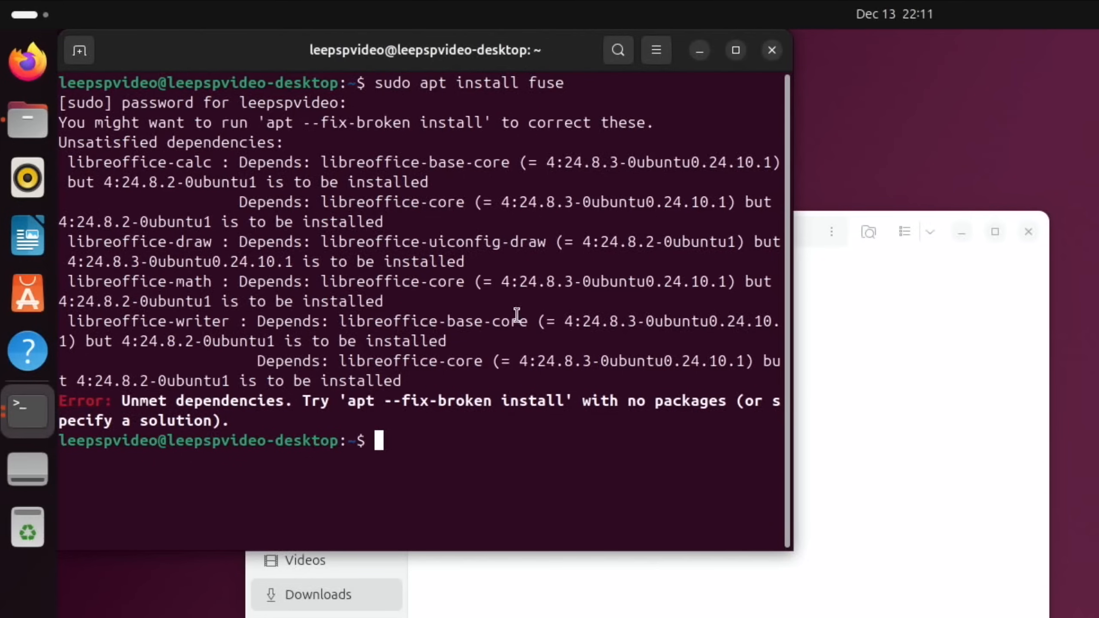
{"action": "mouse_move", "coordinate": [417, 341]}
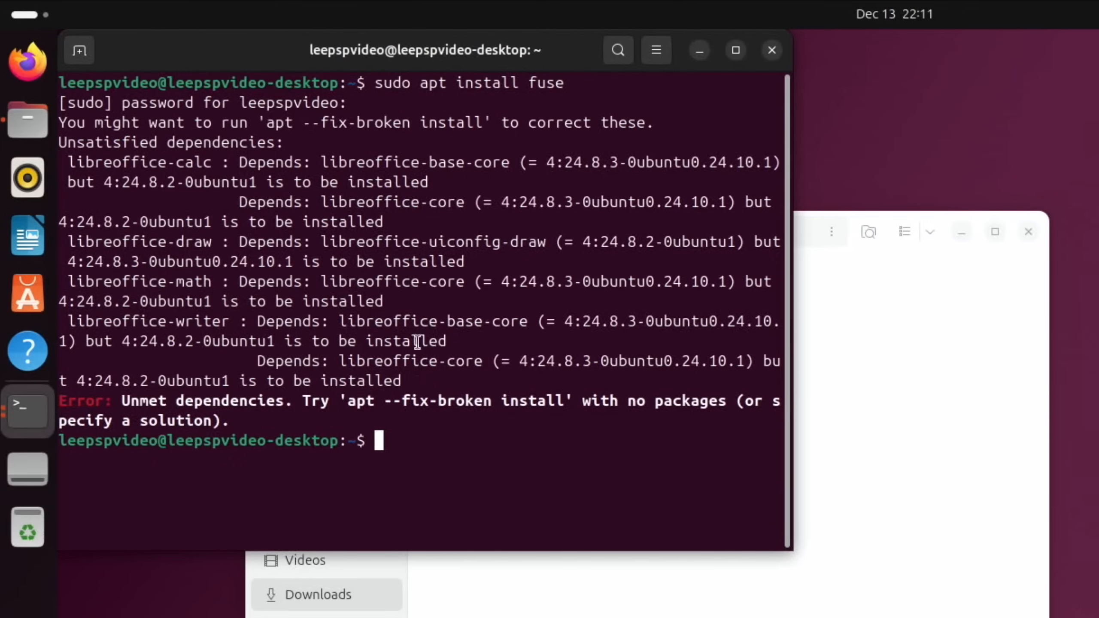
{"action": "mouse_move", "coordinate": [407, 401]}
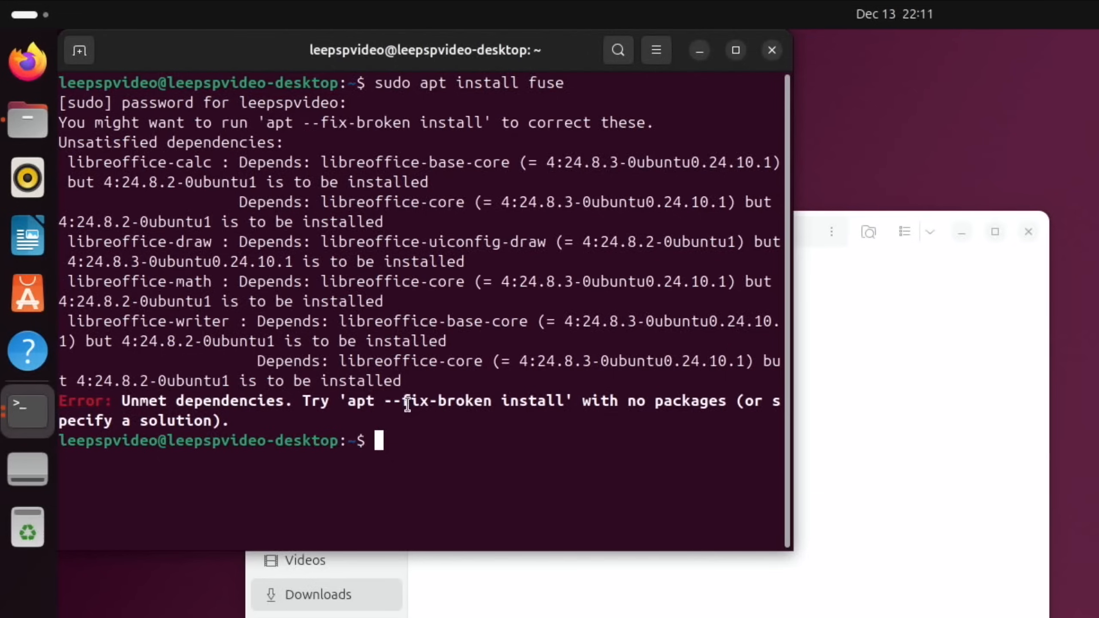
{"action": "mouse_move", "coordinate": [567, 332]}
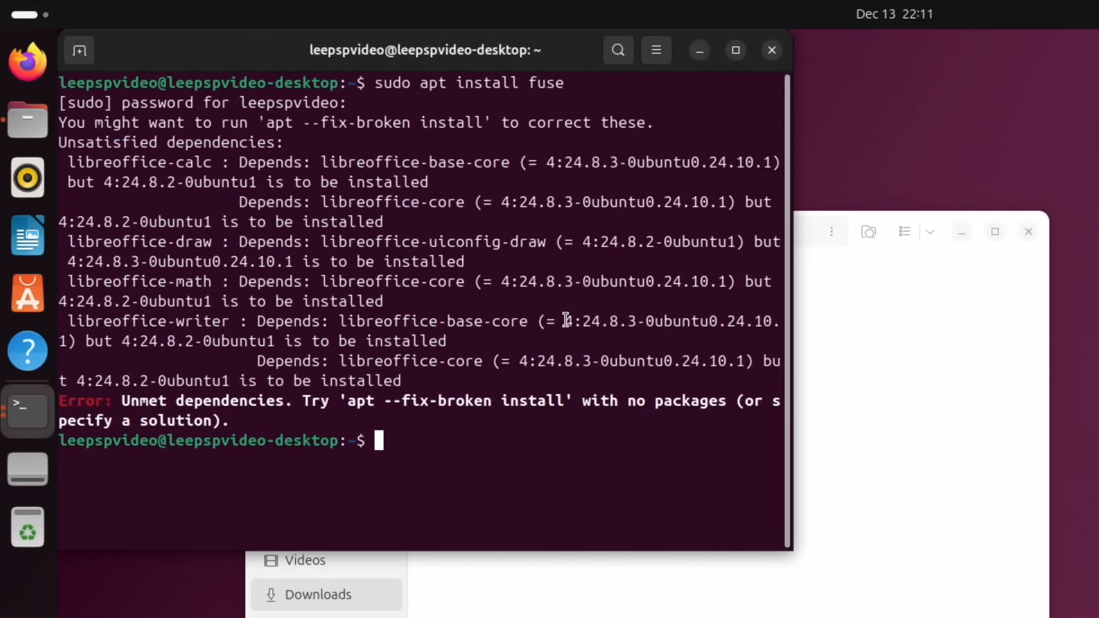
{"action": "mouse_move", "coordinate": [421, 162]}
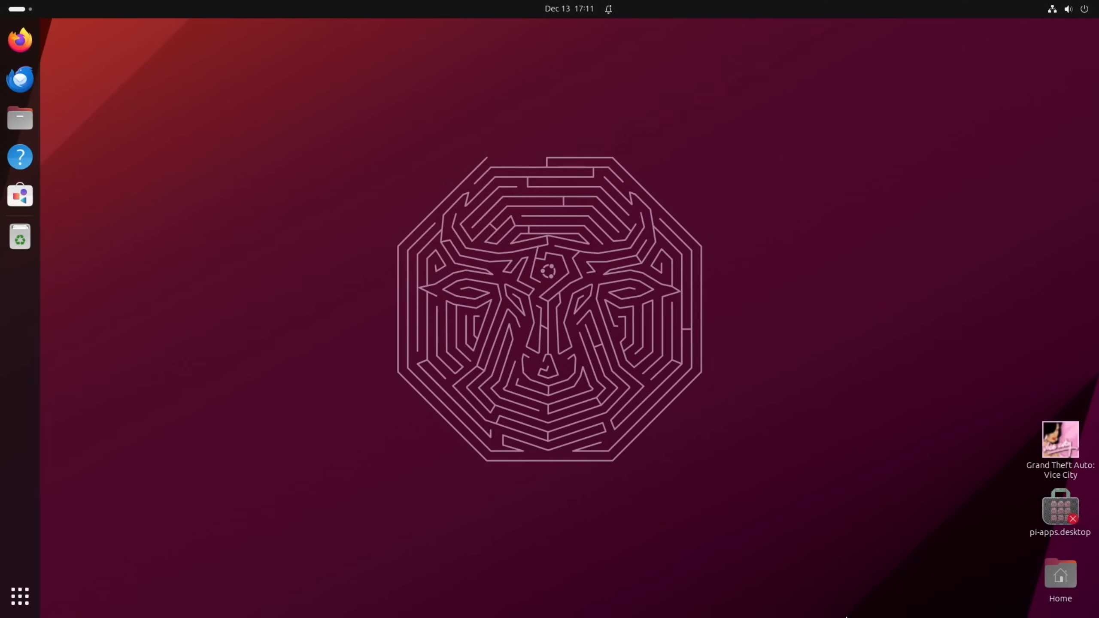
{"action": "mouse_move", "coordinate": [260, 180]}
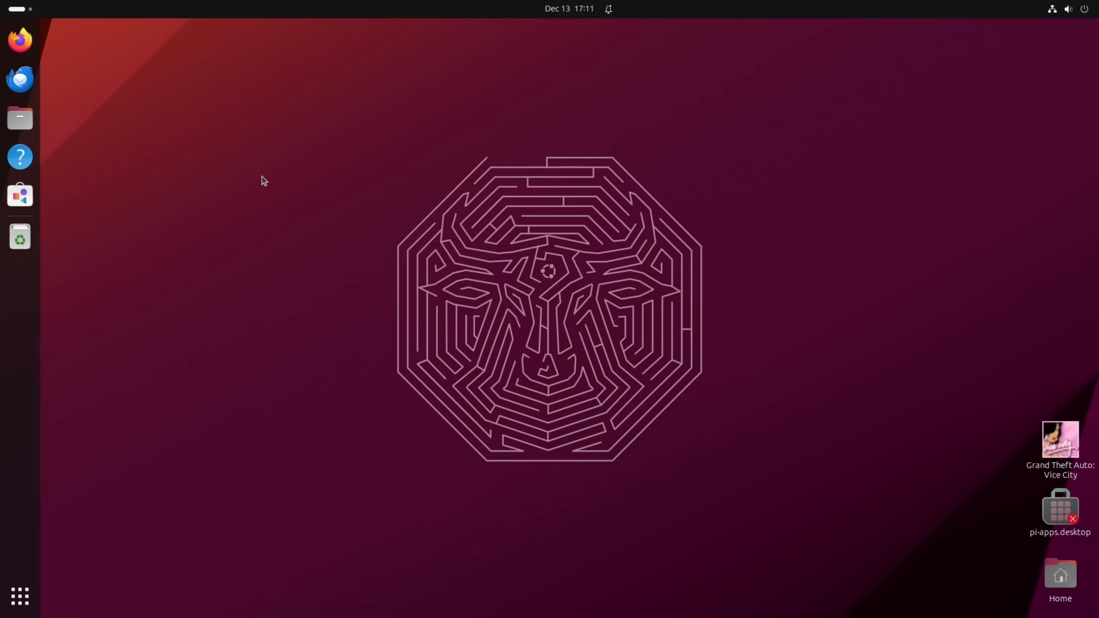
Run neofetch to confirm the Raspberry Pi 5 system, then close Terminal and open Files.
{"action": "left_click", "coordinate": [20, 236]}
{"action": "type", "text": "neofet"}
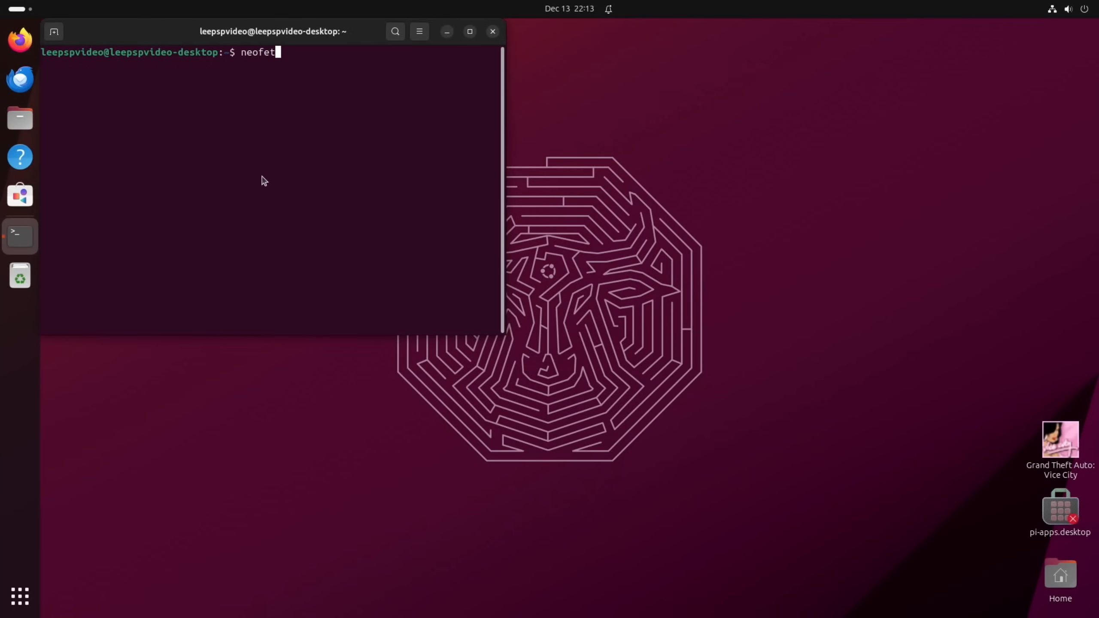
{"action": "key", "text": "Return"}
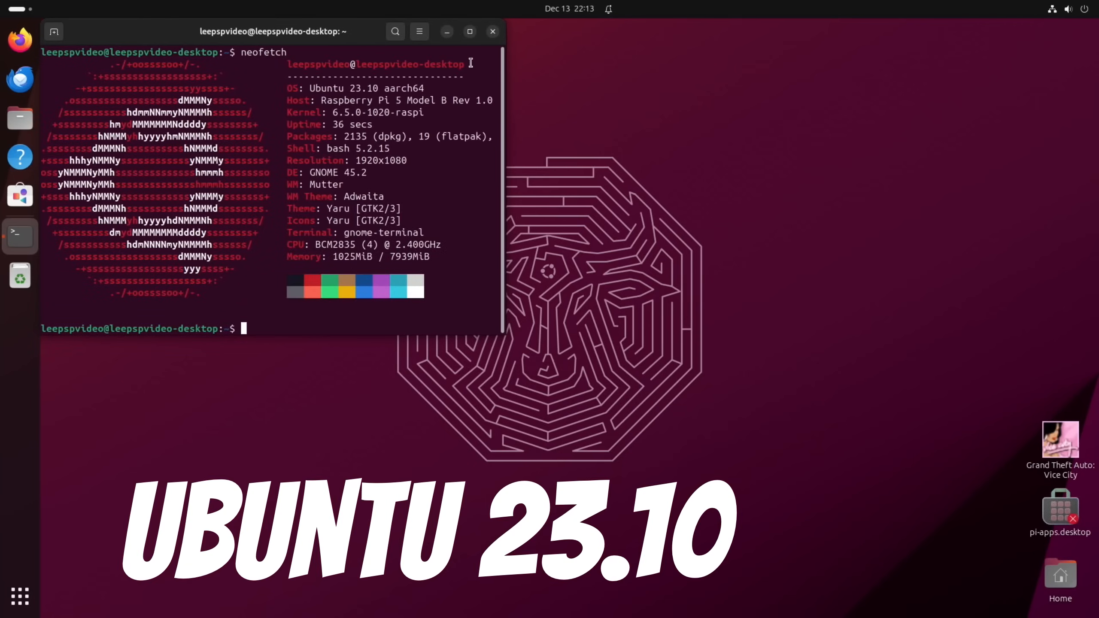
{"action": "left_click", "coordinate": [492, 32]}
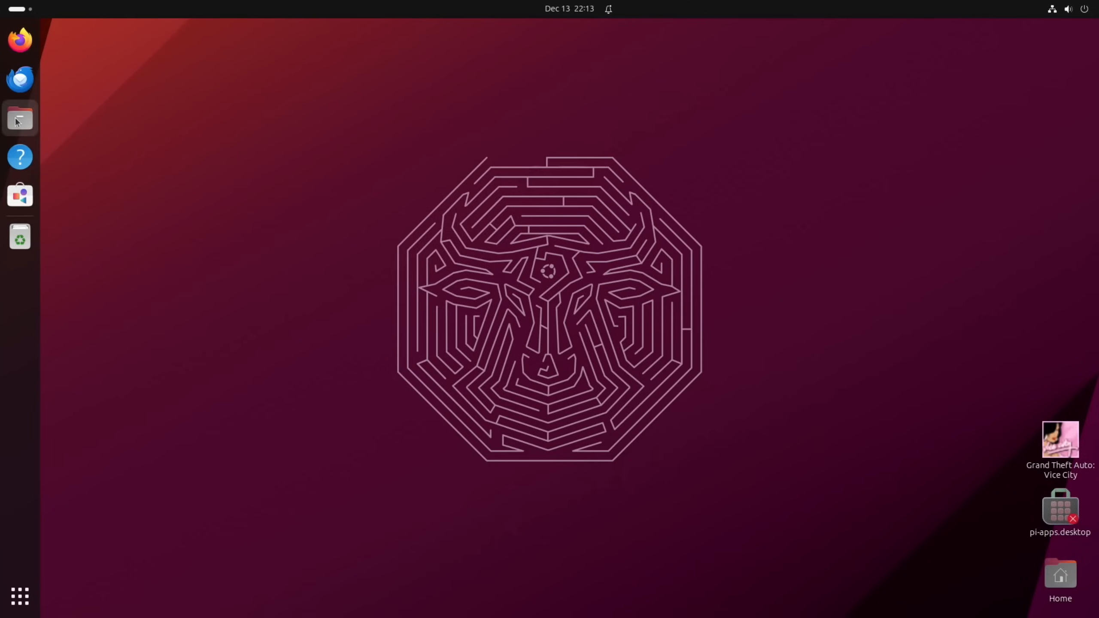
{"action": "left_click", "coordinate": [19, 117]}
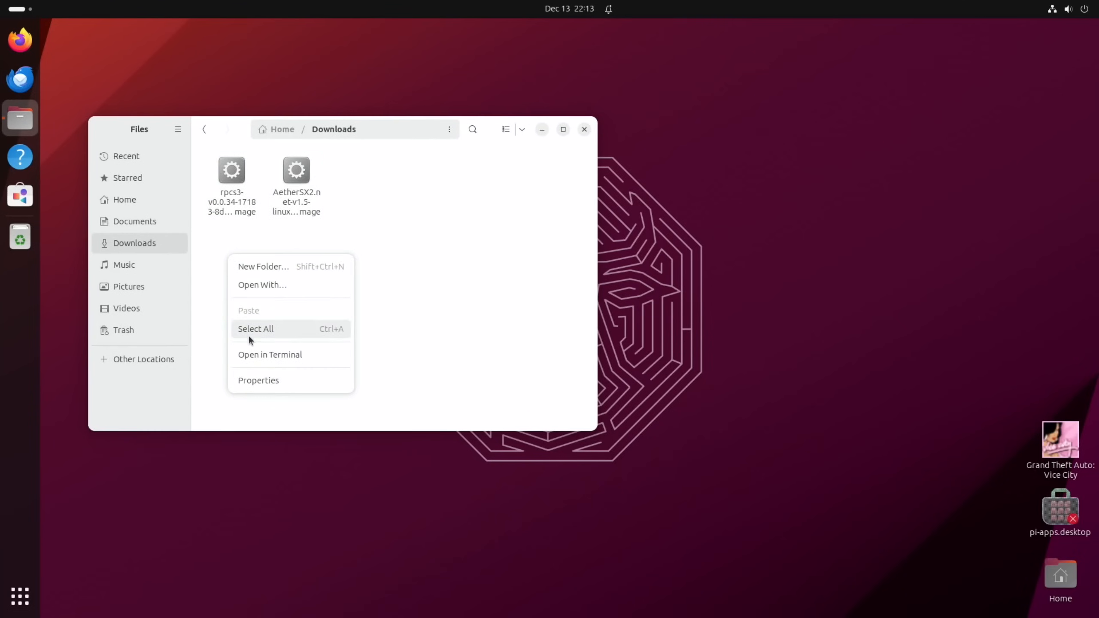
Run ./rpcs3-v0.0.34-17183-8dbe8878_linux_aarch64.AppImage from a terminal in Downloads.
{"action": "left_click", "coordinate": [270, 354]}
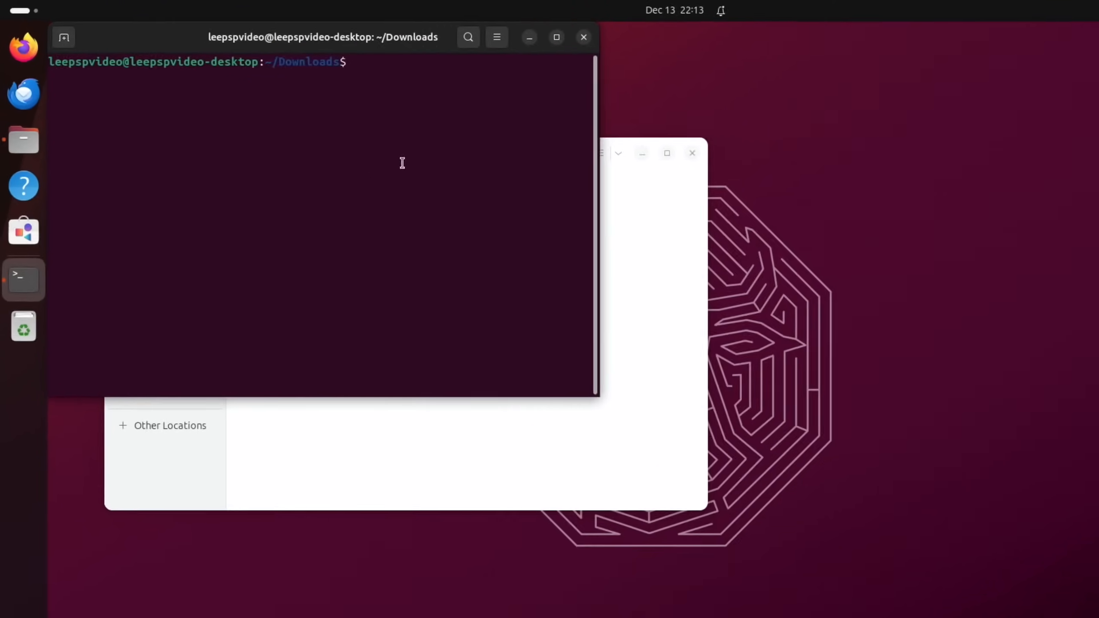
{"action": "type", "text": "./rpcs3-v0.0.34-17183-8dbe8878_linux_aarch64.AppImage"}
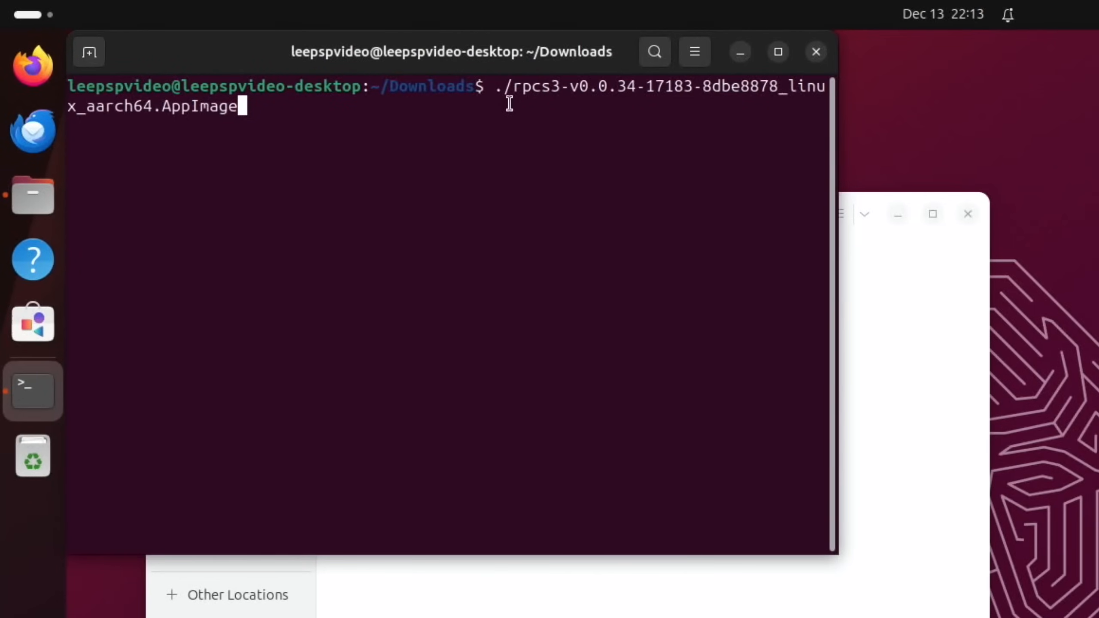
{"action": "mouse_move", "coordinate": [324, 131]}
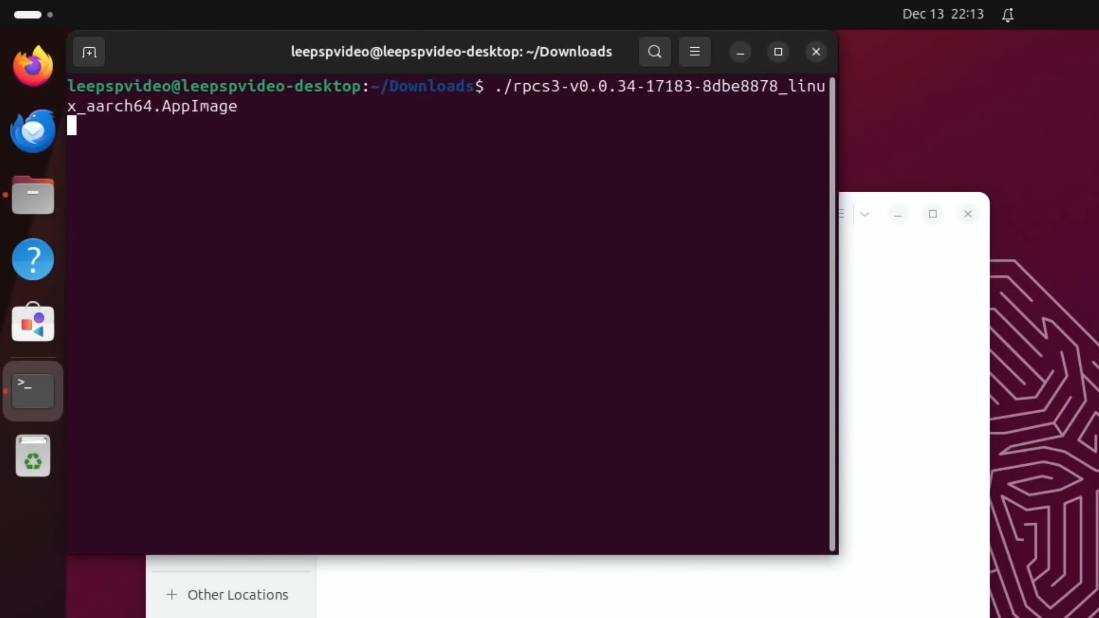
{"action": "key", "text": "Return"}
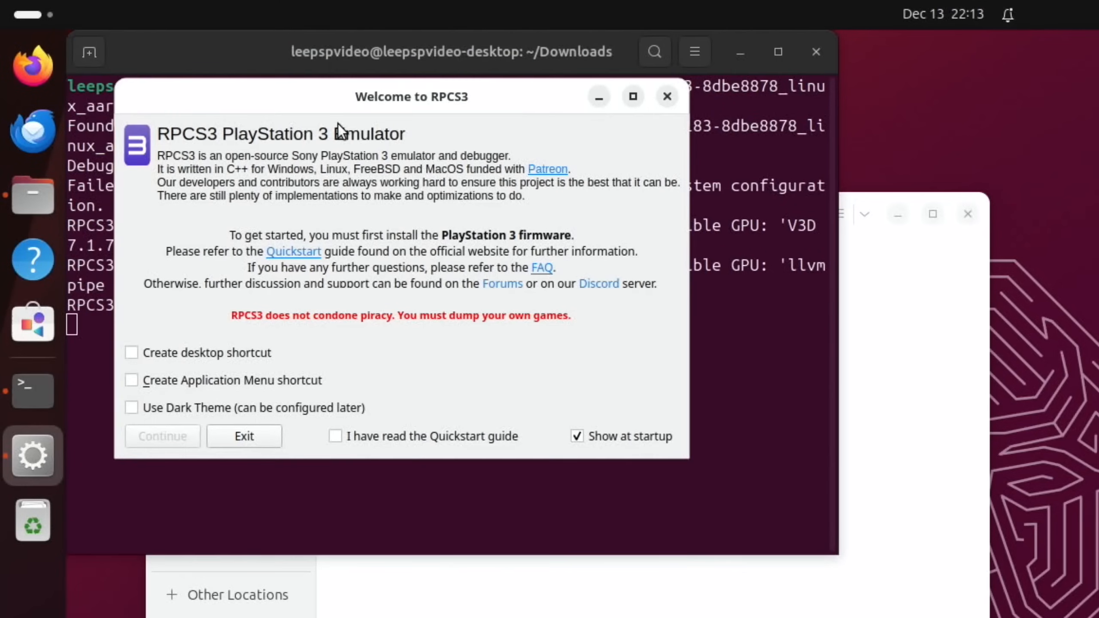
{"action": "mouse_move", "coordinate": [346, 155]}
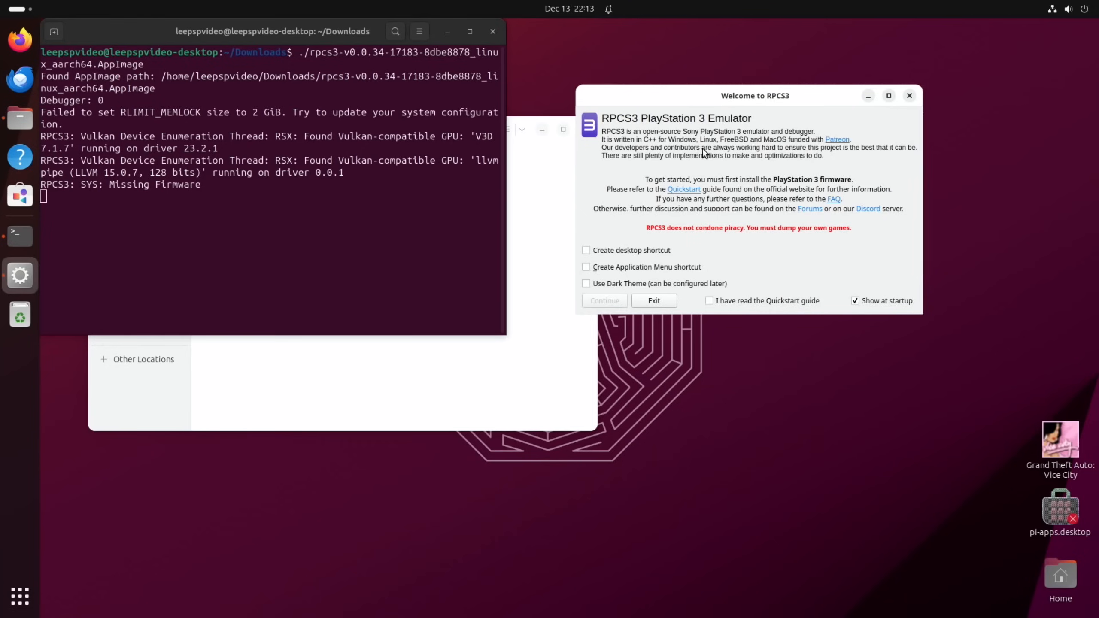
Dismiss the quickstart welcome screen and install PS3UPDAT.PUP firmware, accepting the older-version warning.
{"action": "left_click", "coordinate": [709, 300]}
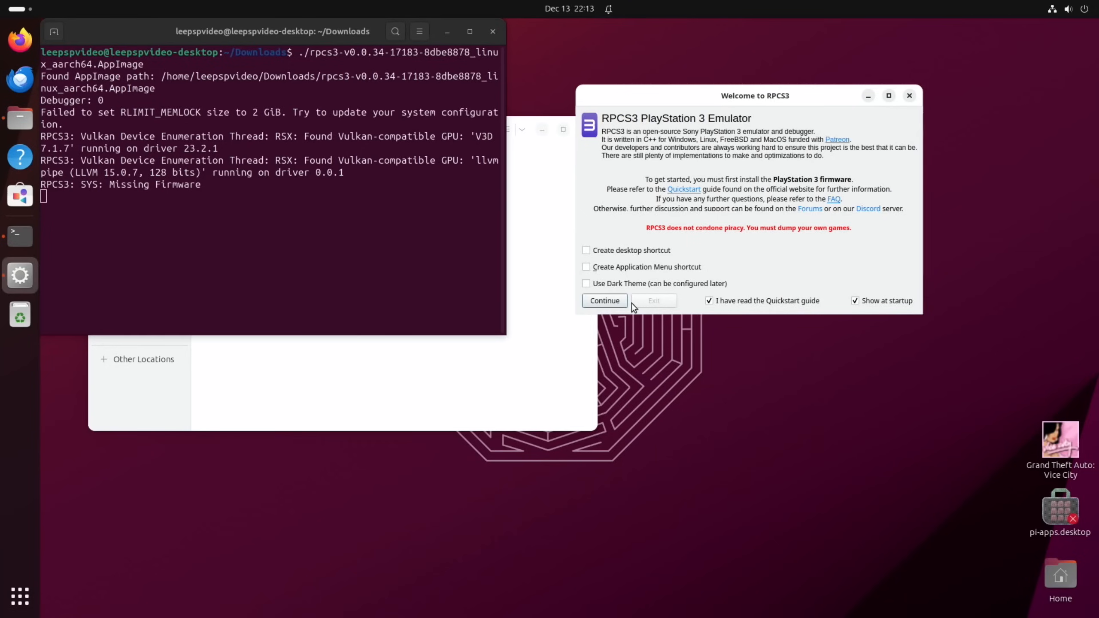
{"action": "left_click", "coordinate": [605, 300]}
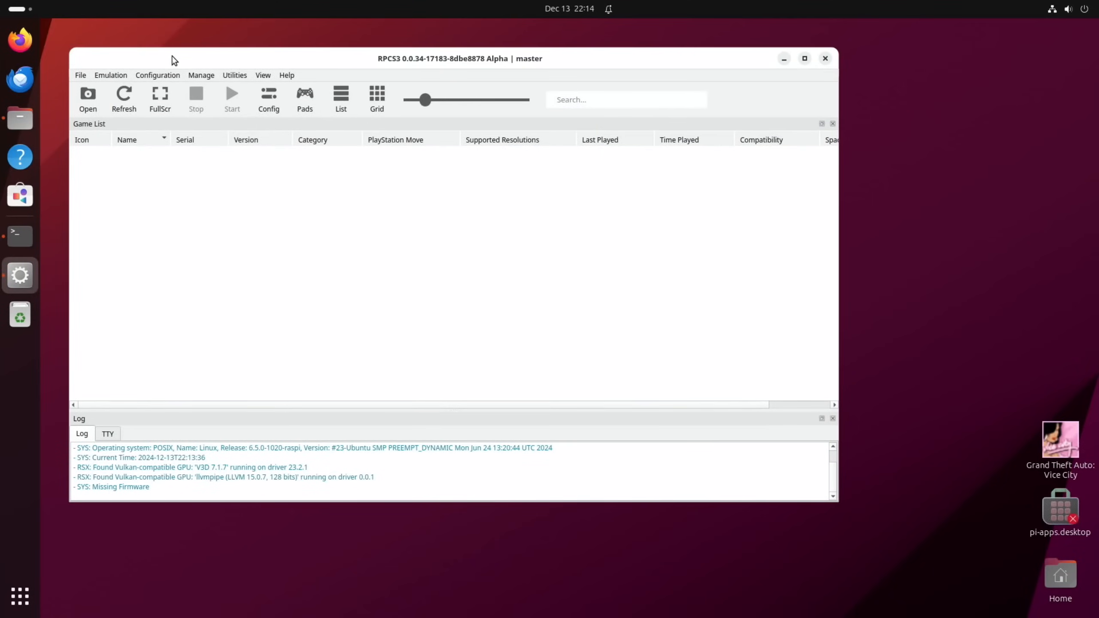
{"action": "mouse_move", "coordinate": [137, 129]}
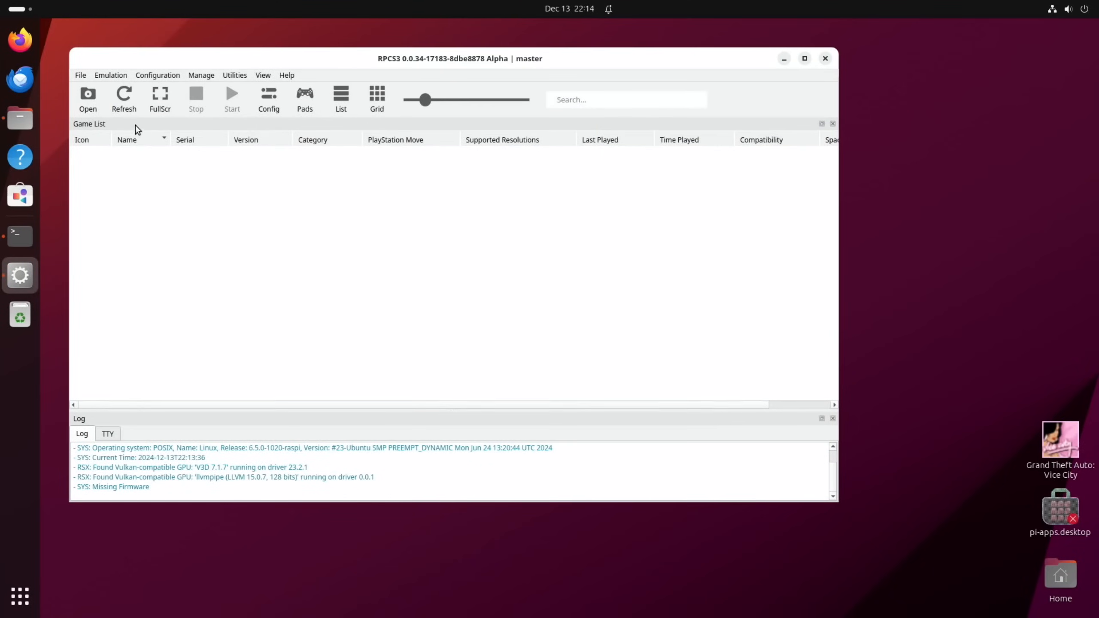
{"action": "left_click", "coordinate": [81, 75]}
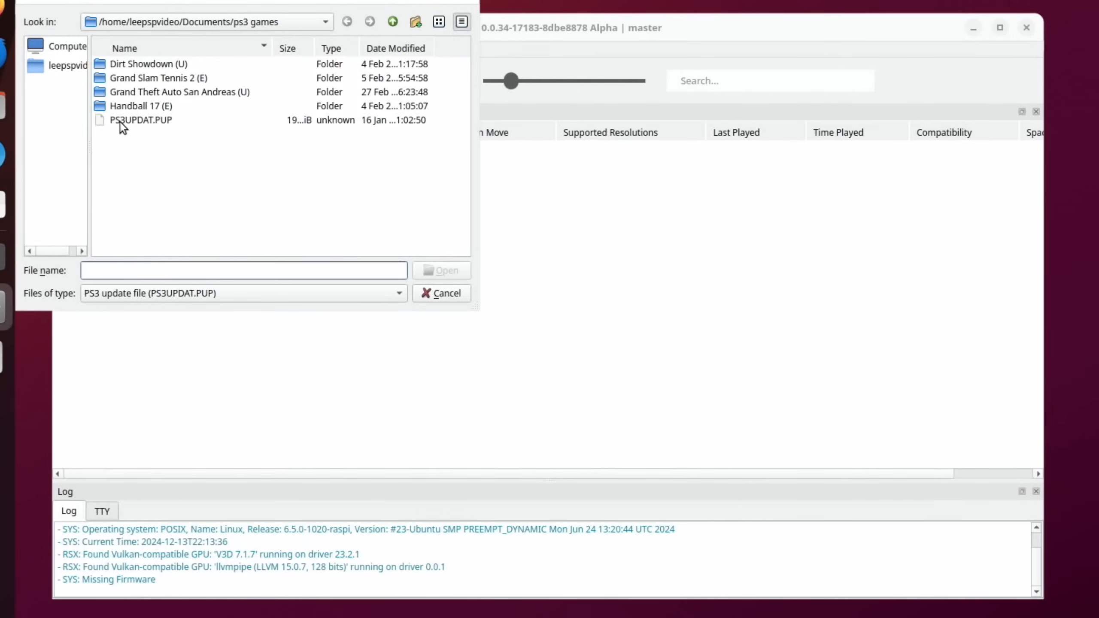
{"action": "left_click", "coordinate": [140, 121]}
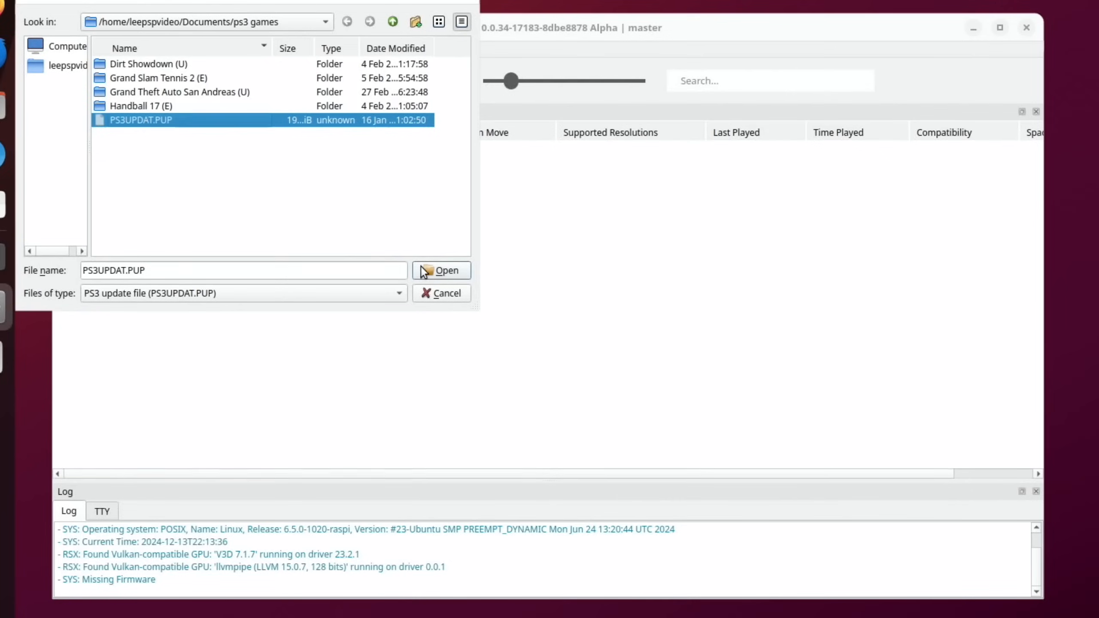
{"action": "left_click", "coordinate": [441, 270]}
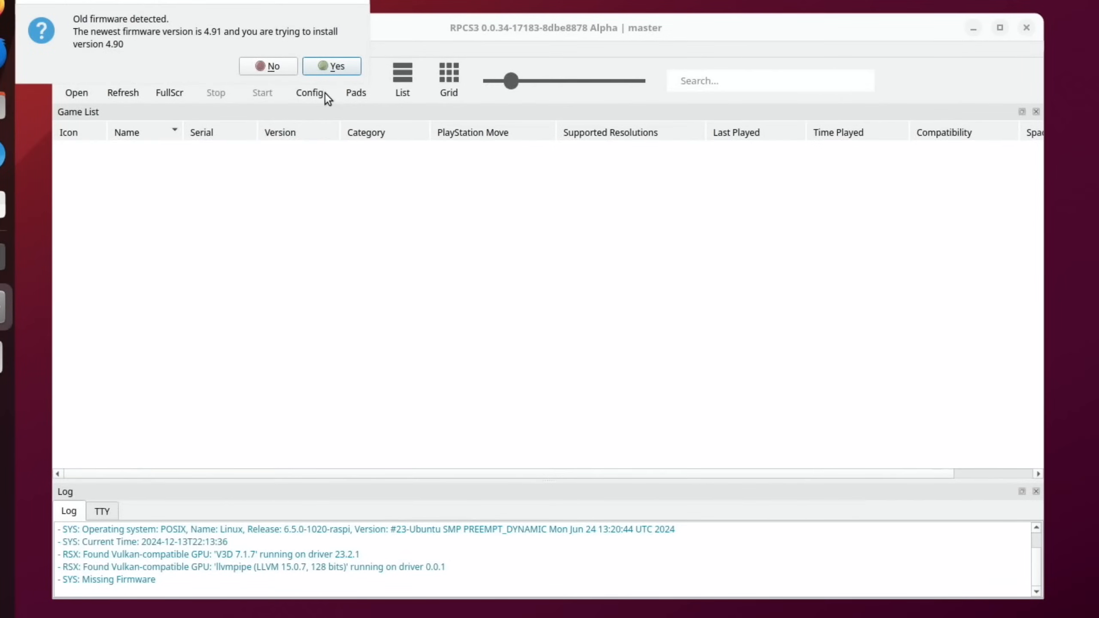
{"action": "left_click", "coordinate": [331, 67]}
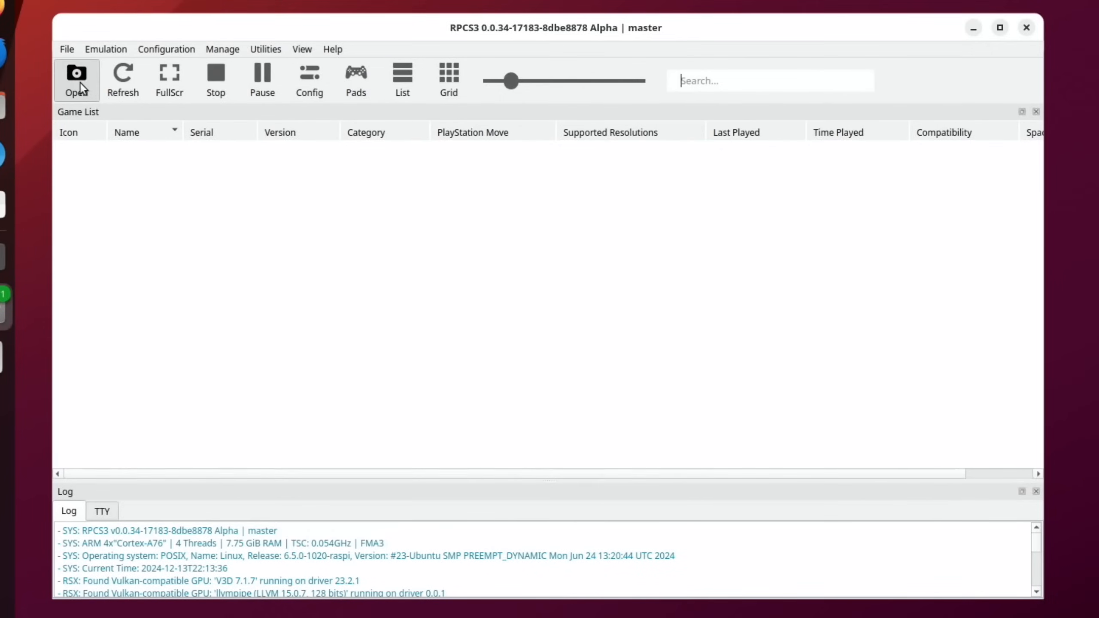
Let PPU module compilation run, at file 4 of 178 with about six minutes left.
{"action": "left_click", "coordinate": [76, 73]}
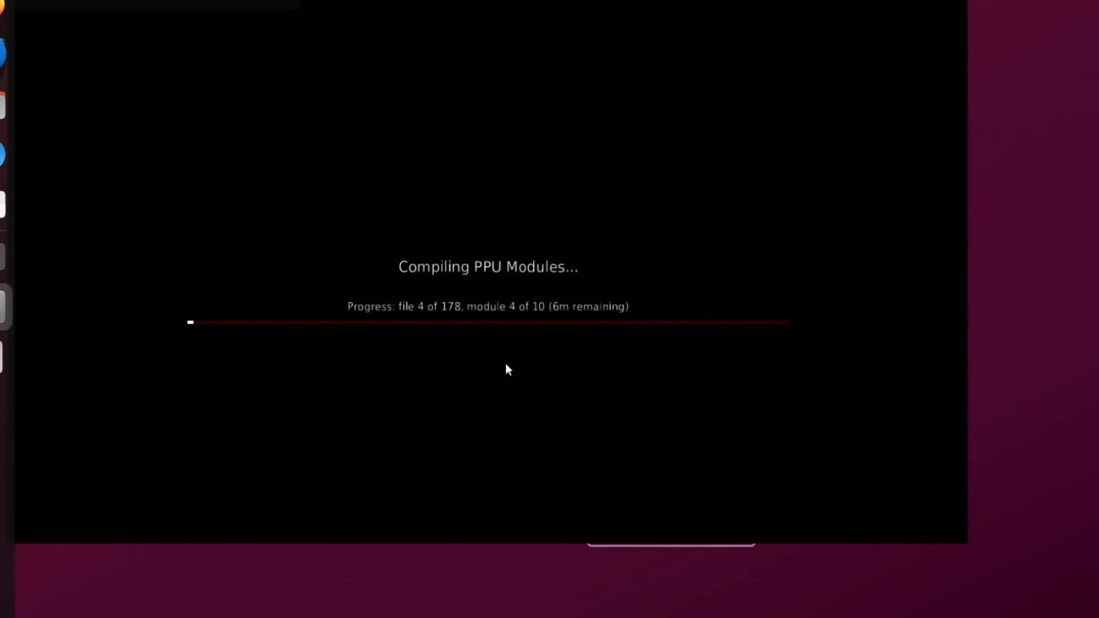
{"action": "mouse_move", "coordinate": [491, 404]}
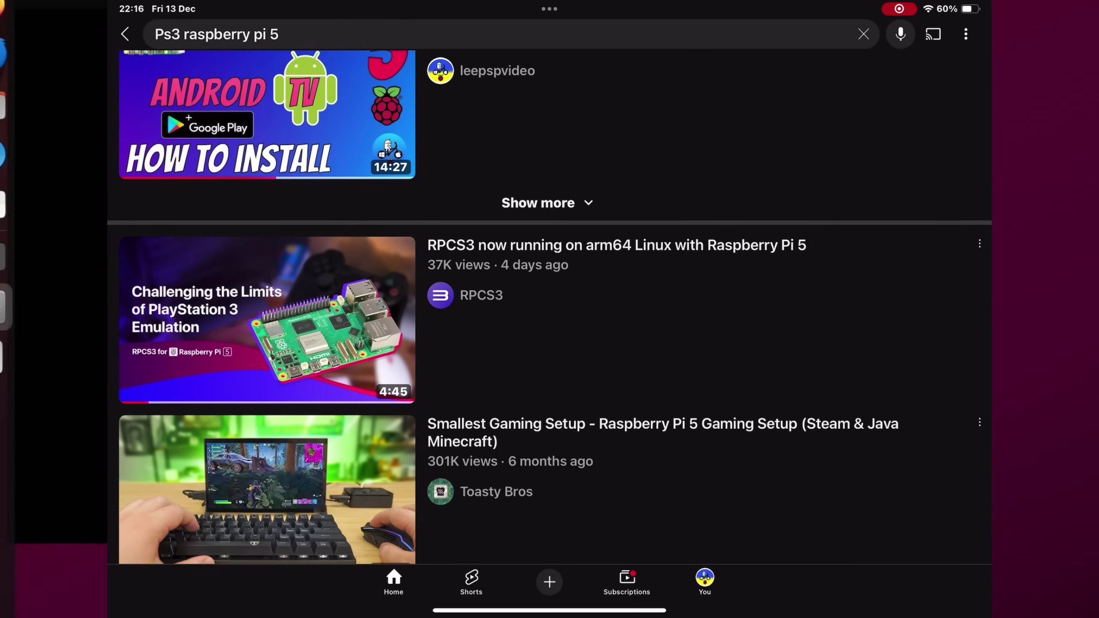
Browse YouTube results for 'Ps3 raspberry pi 5', including the RPCS3 arm64 Linux video.
{"action": "left_click", "coordinate": [258, 324]}
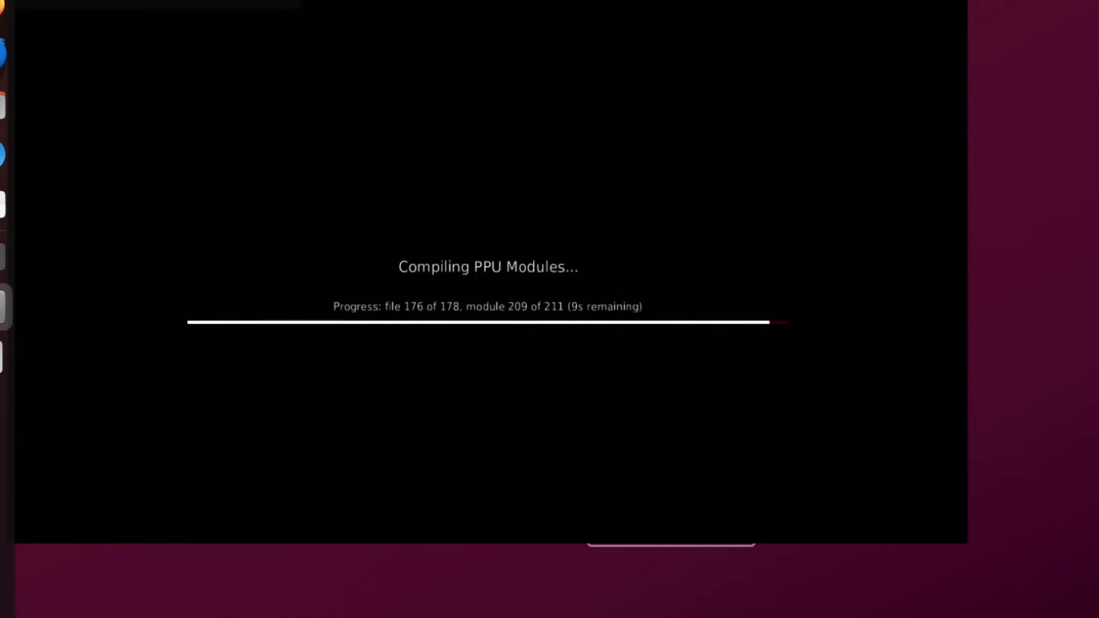
{"action": "mouse_move", "coordinate": [719, 434]}
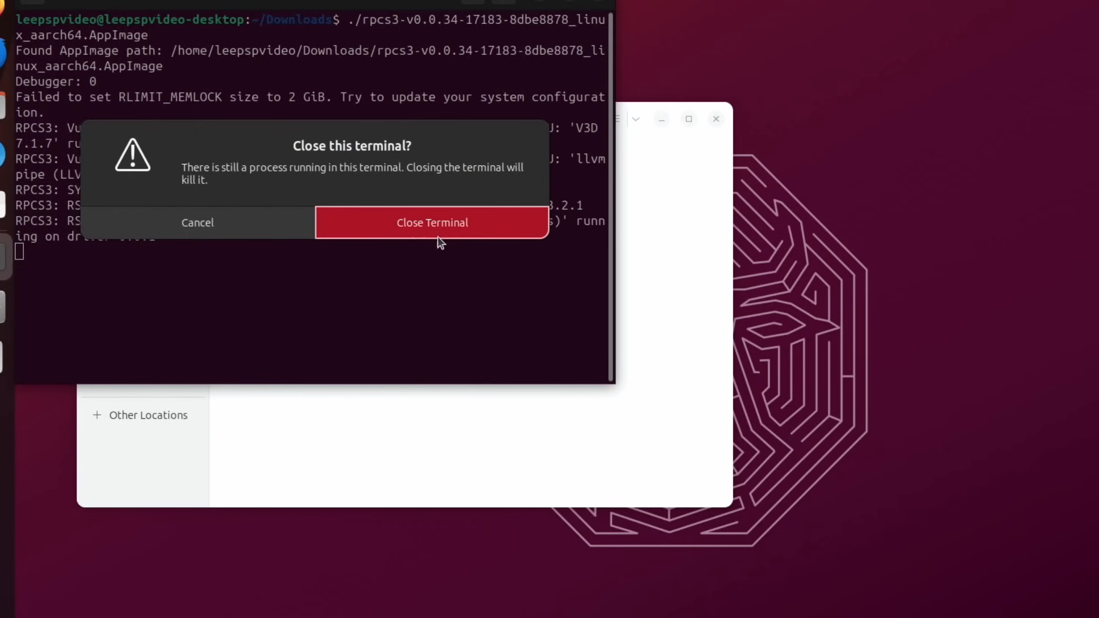
Close the old terminal session and open a new terminal in Downloads to relaunch RPCS3.
{"action": "left_click", "coordinate": [432, 222]}
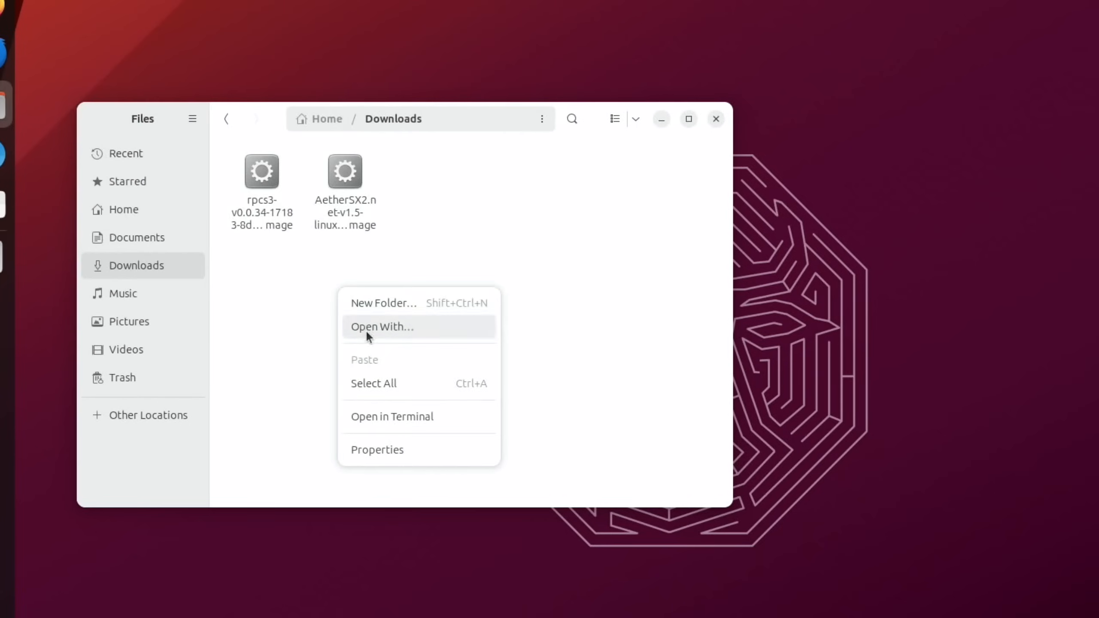
{"action": "left_click", "coordinate": [392, 416]}
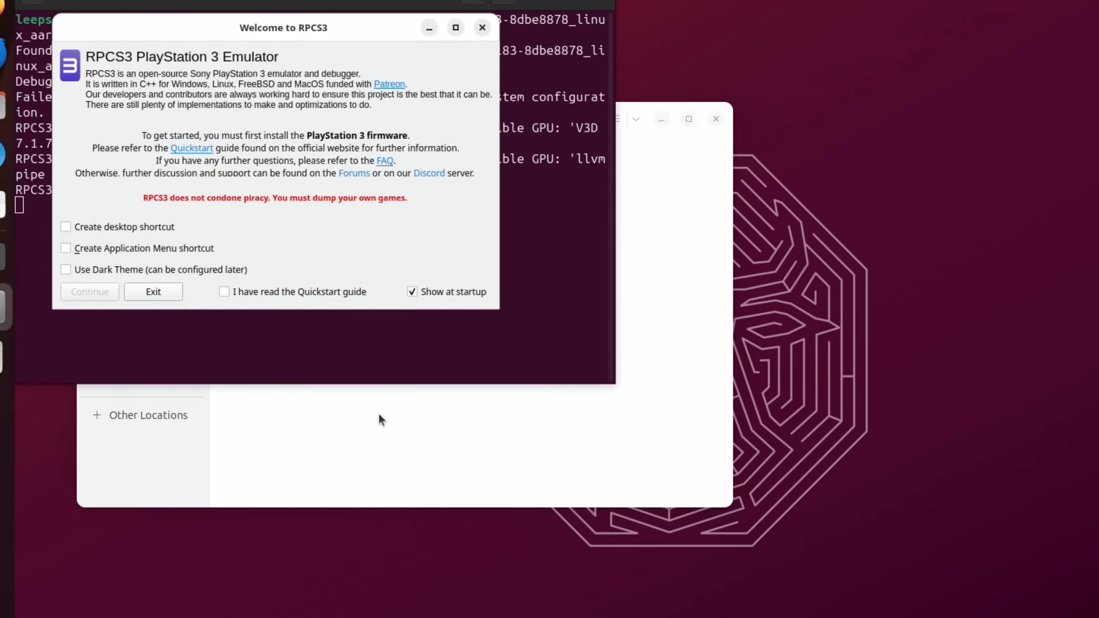
{"action": "mouse_move", "coordinate": [217, 286]}
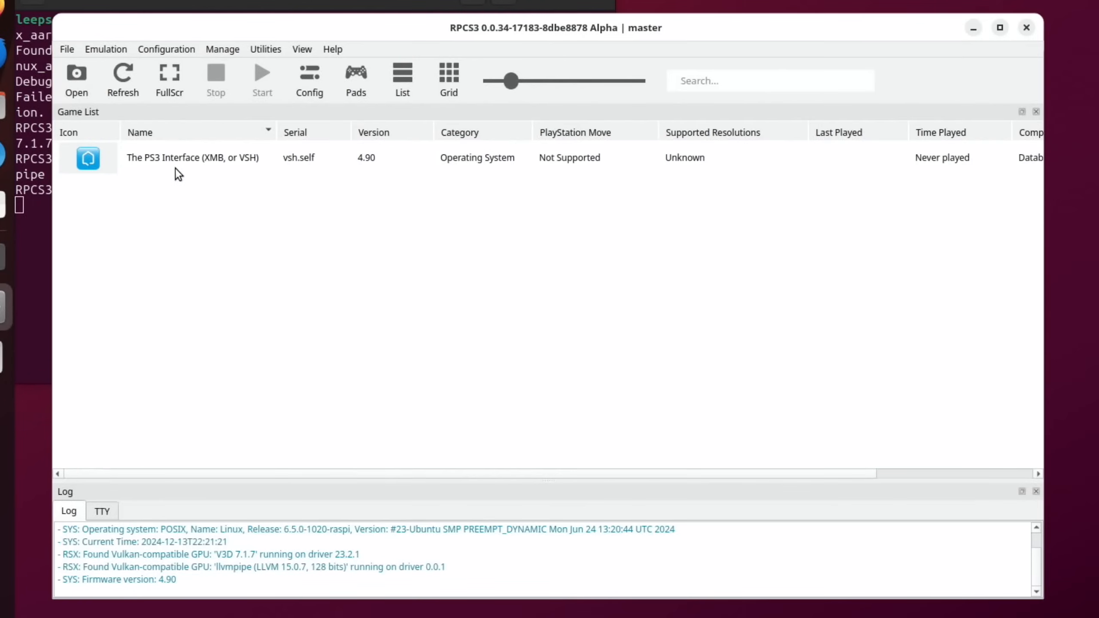
Add Documents/ps3 games as a games folder, choosing the Handball 17 game folder.
{"action": "left_click", "coordinate": [76, 73]}
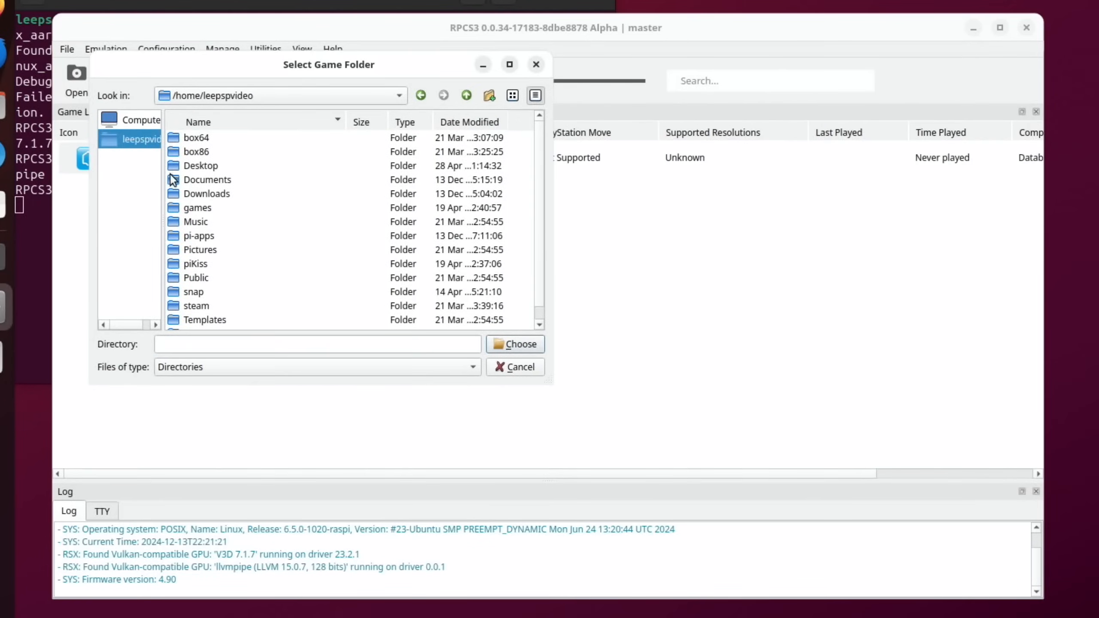
{"action": "double_click", "coordinate": [207, 180]}
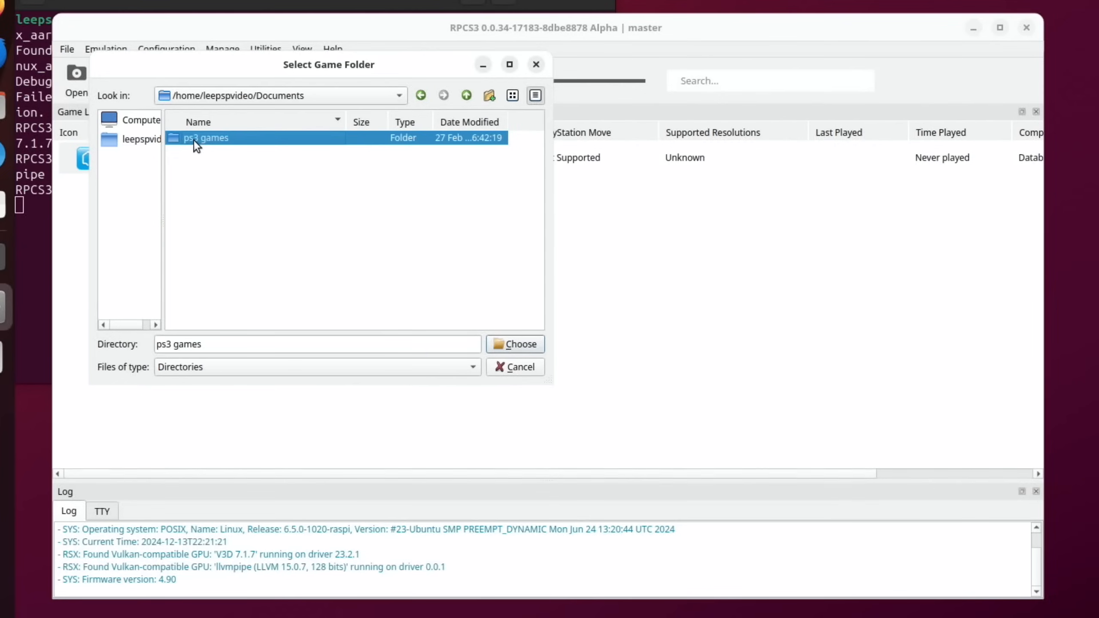
{"action": "double_click", "coordinate": [206, 137]}
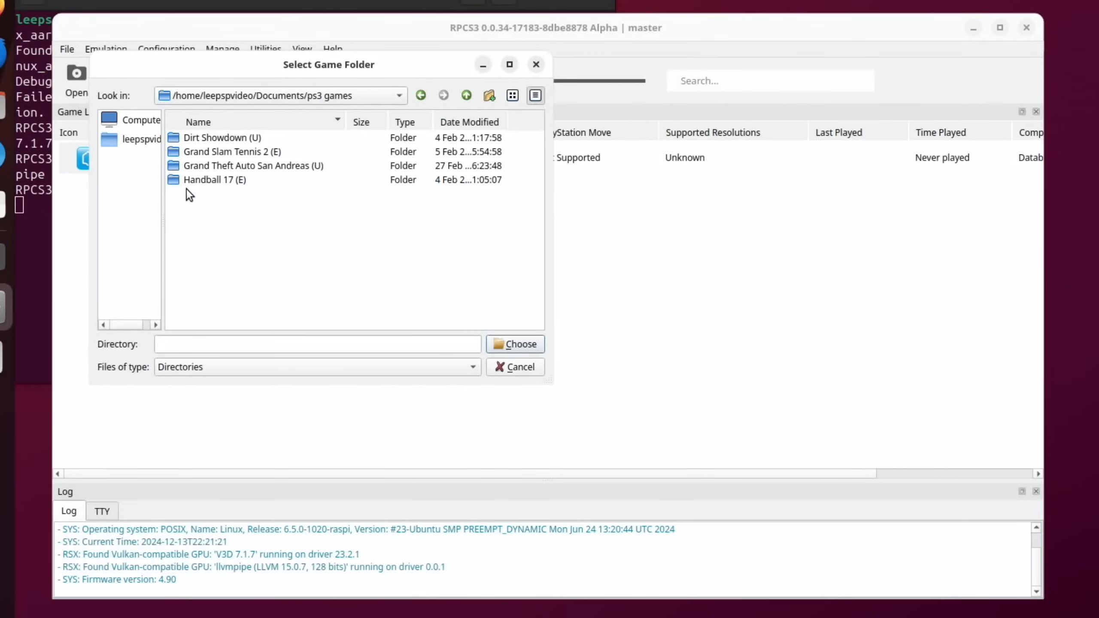
{"action": "double_click", "coordinate": [214, 179]}
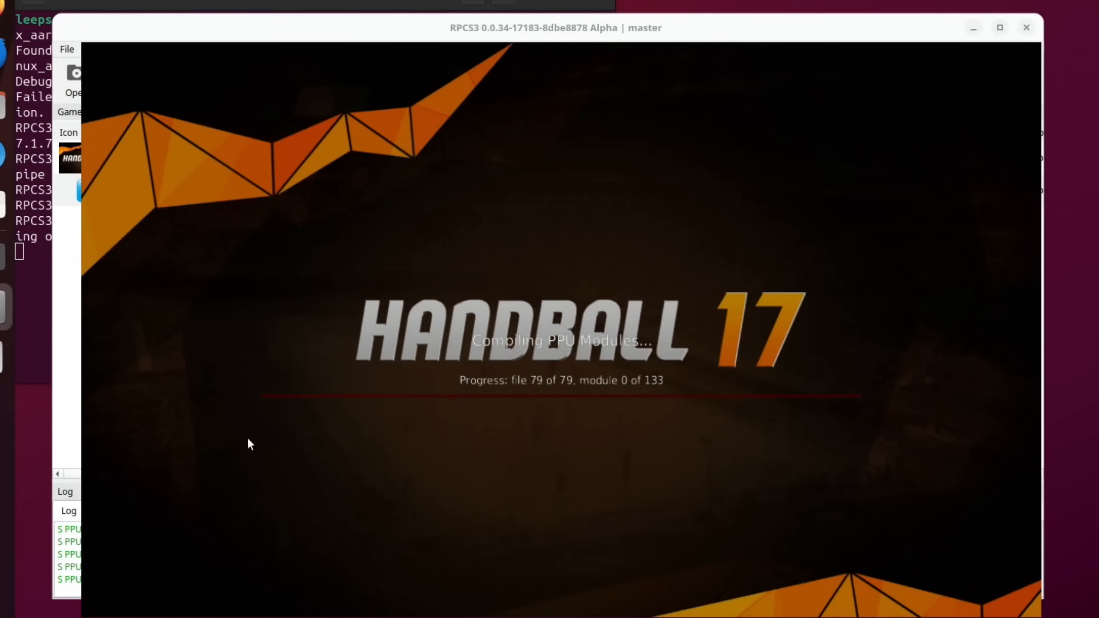
{"action": "mouse_move", "coordinate": [397, 363]}
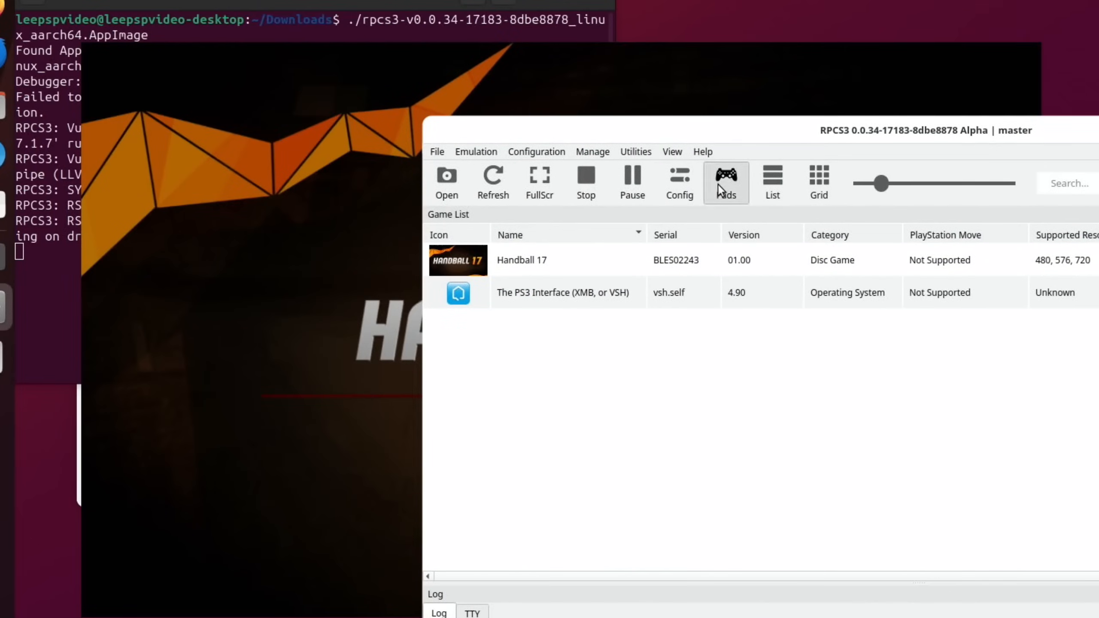
Set Player 1 to the SDL handler with an X360 Controller in gamepad settings.
{"action": "left_click", "coordinate": [726, 177]}
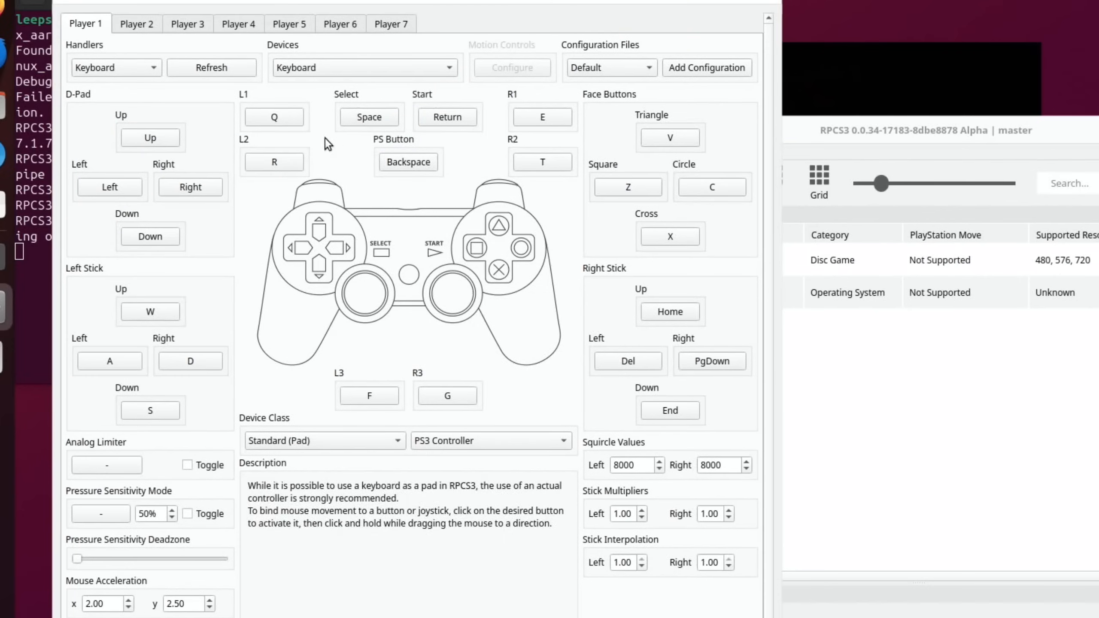
{"action": "left_click", "coordinate": [116, 68]}
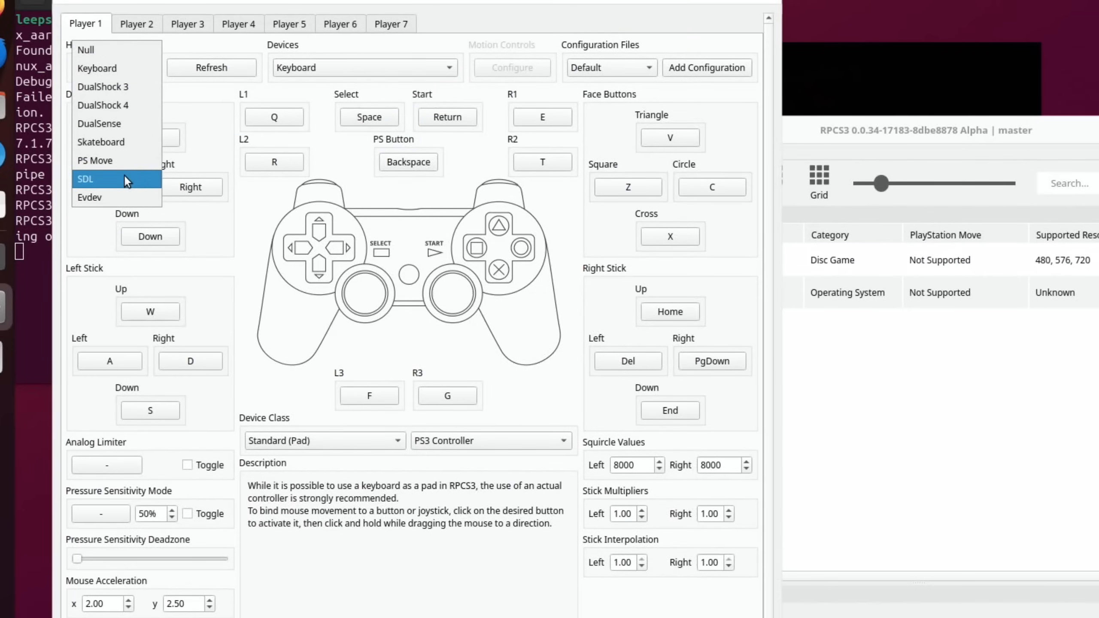
{"action": "left_click", "coordinate": [85, 179]}
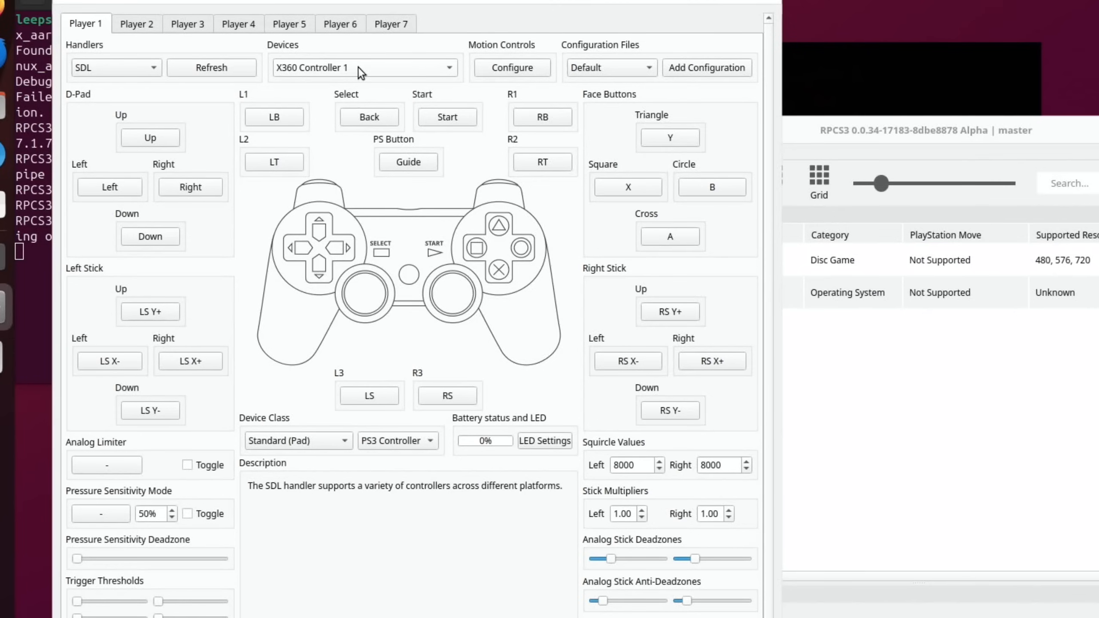
{"action": "mouse_move", "coordinate": [152, 147]}
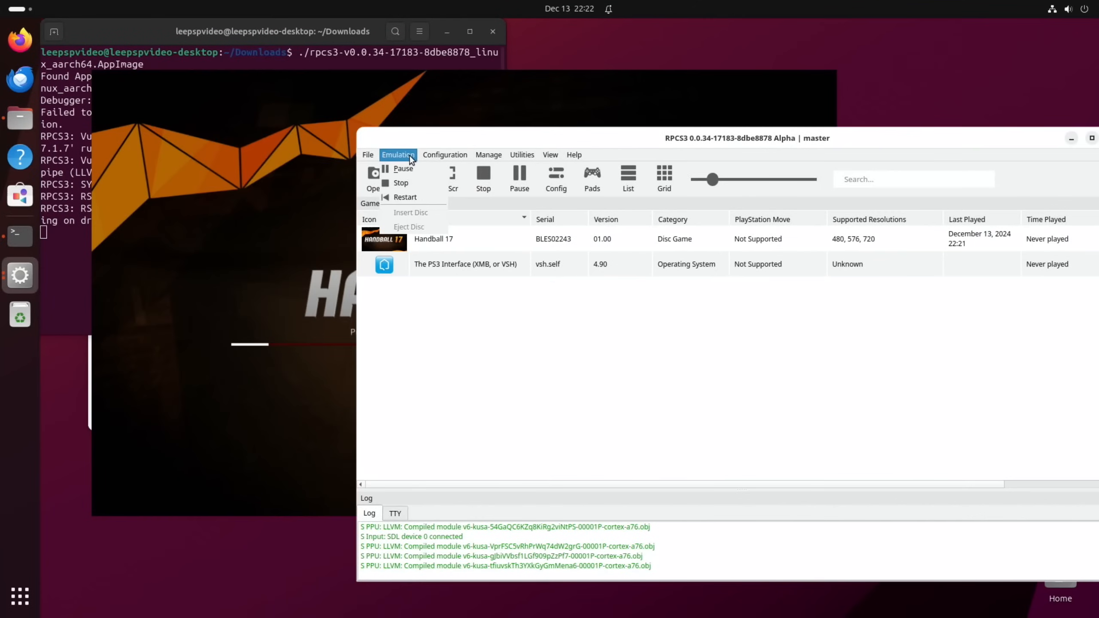
Set the GPU Default Resolution to 480p and apply the settings.
{"action": "left_click", "coordinate": [444, 154]}
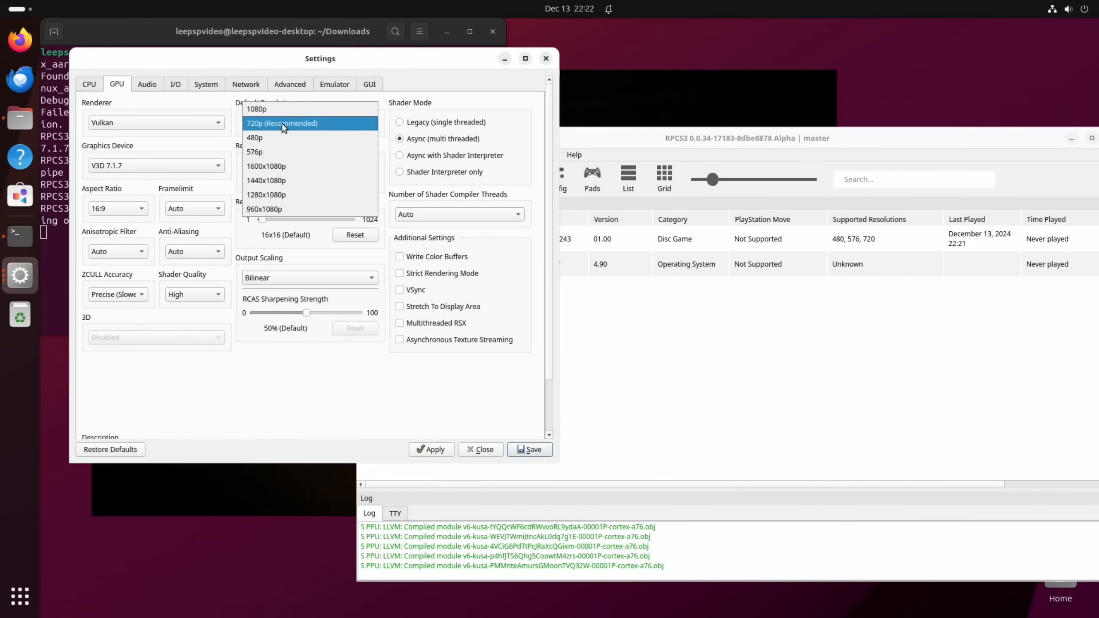
{"action": "mouse_move", "coordinate": [291, 195]}
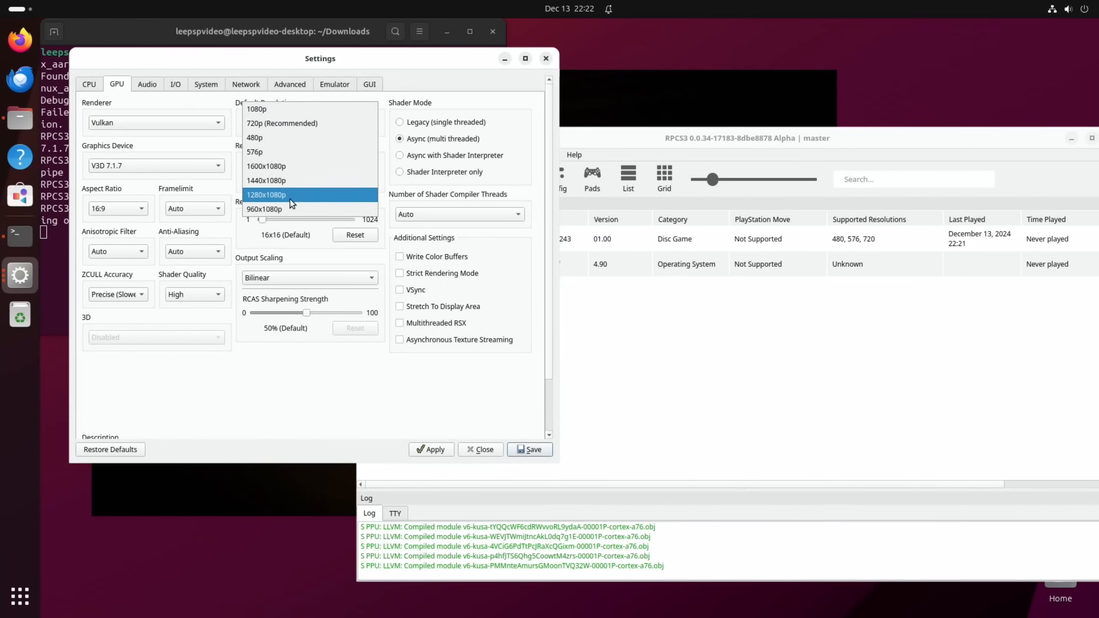
{"action": "mouse_move", "coordinate": [277, 160]}
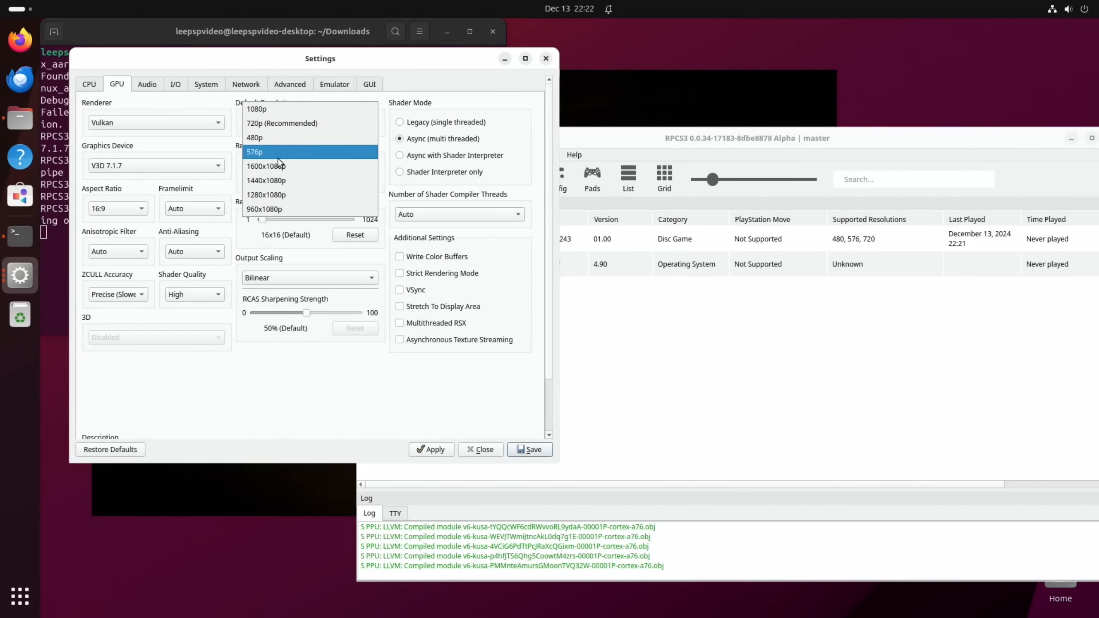
{"action": "mouse_move", "coordinate": [272, 138]}
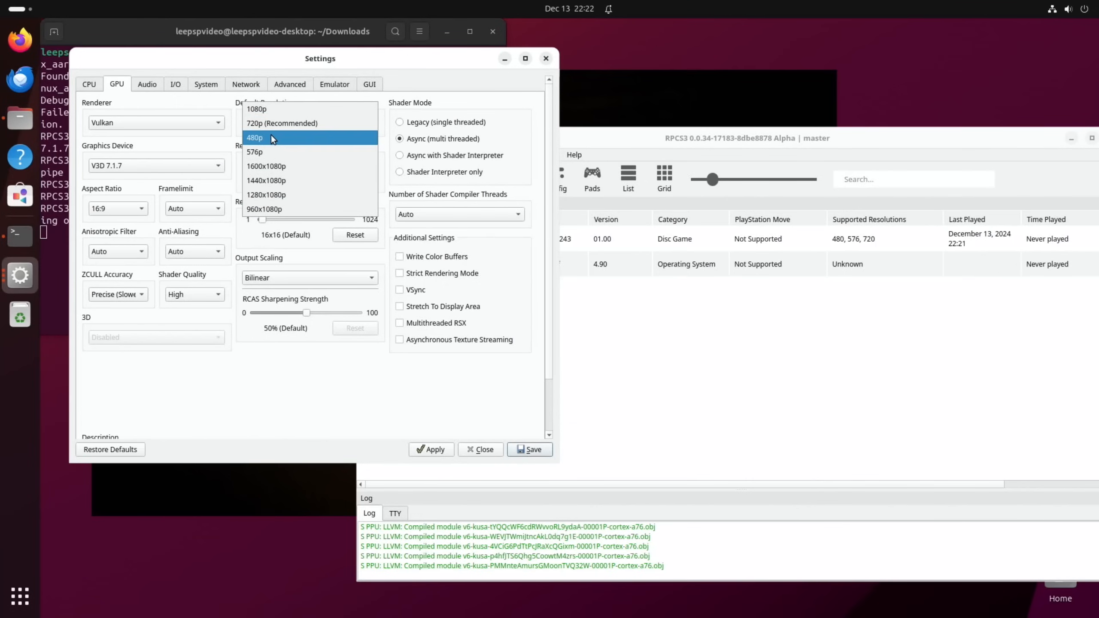
{"action": "left_click", "coordinate": [254, 138]}
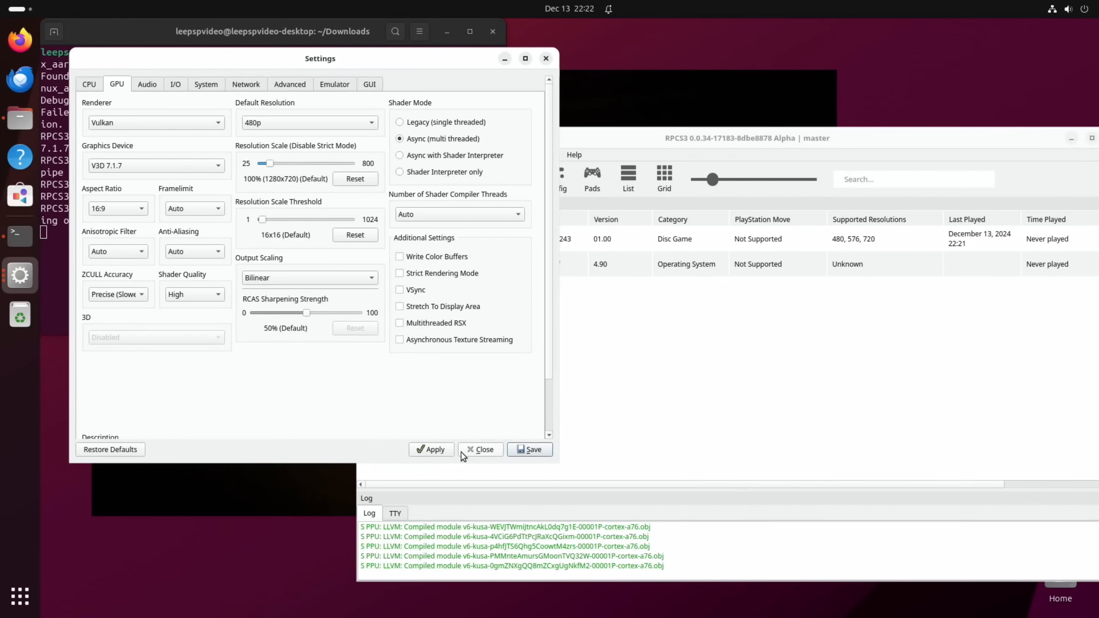
{"action": "left_click", "coordinate": [481, 449]}
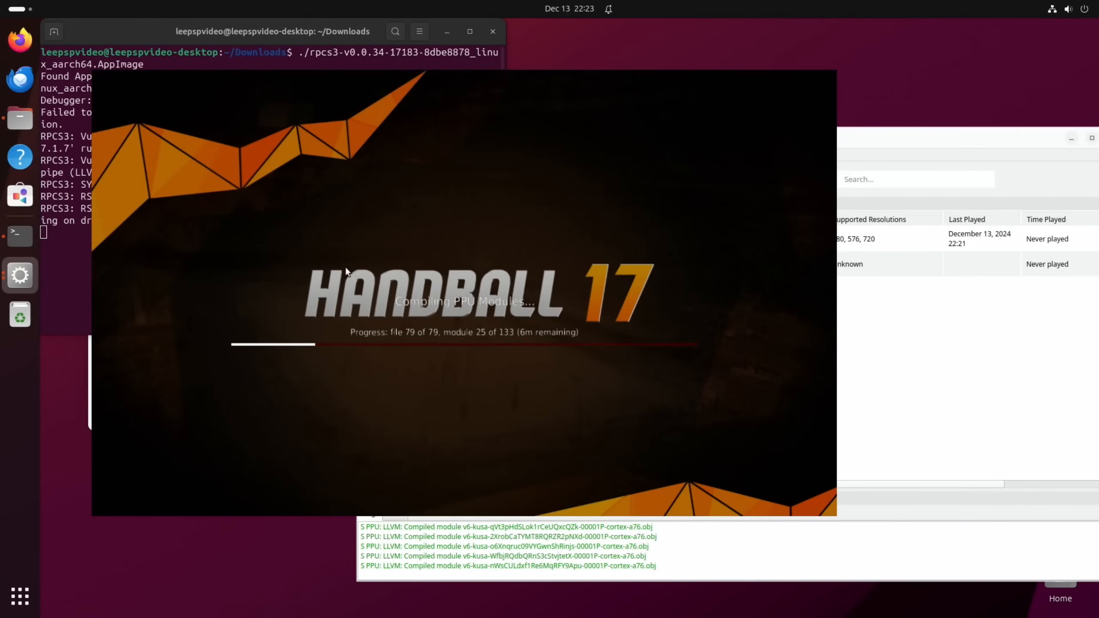
Switch Ubuntu's display to 720 × 576 (5:4) via Display Settings and keep it.
{"action": "right_click", "coordinate": [882, 75]}
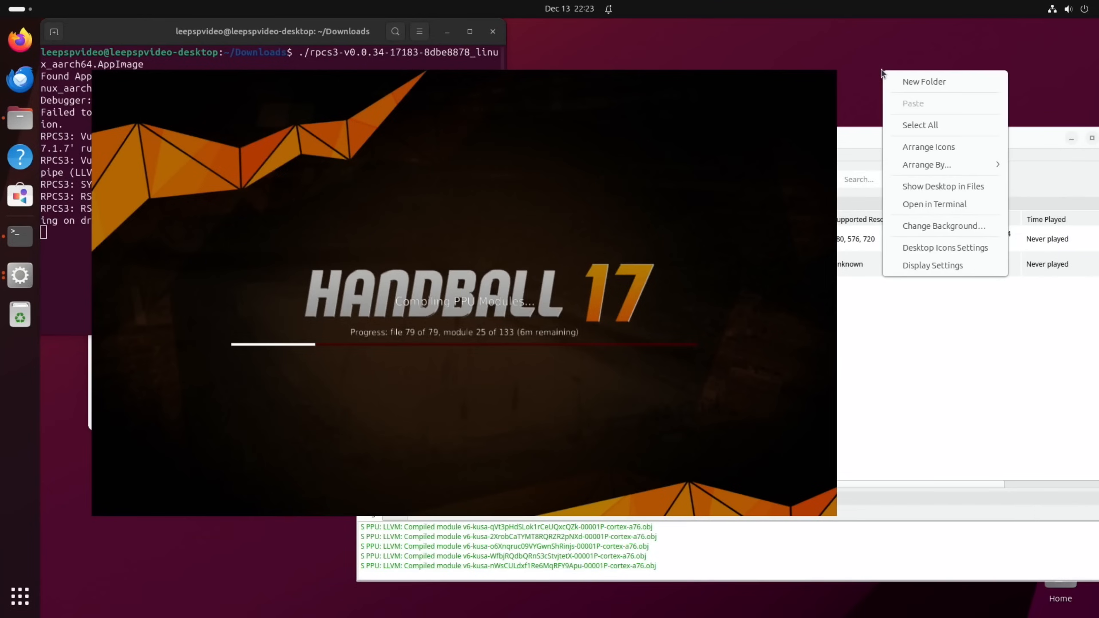
{"action": "mouse_move", "coordinate": [930, 252]}
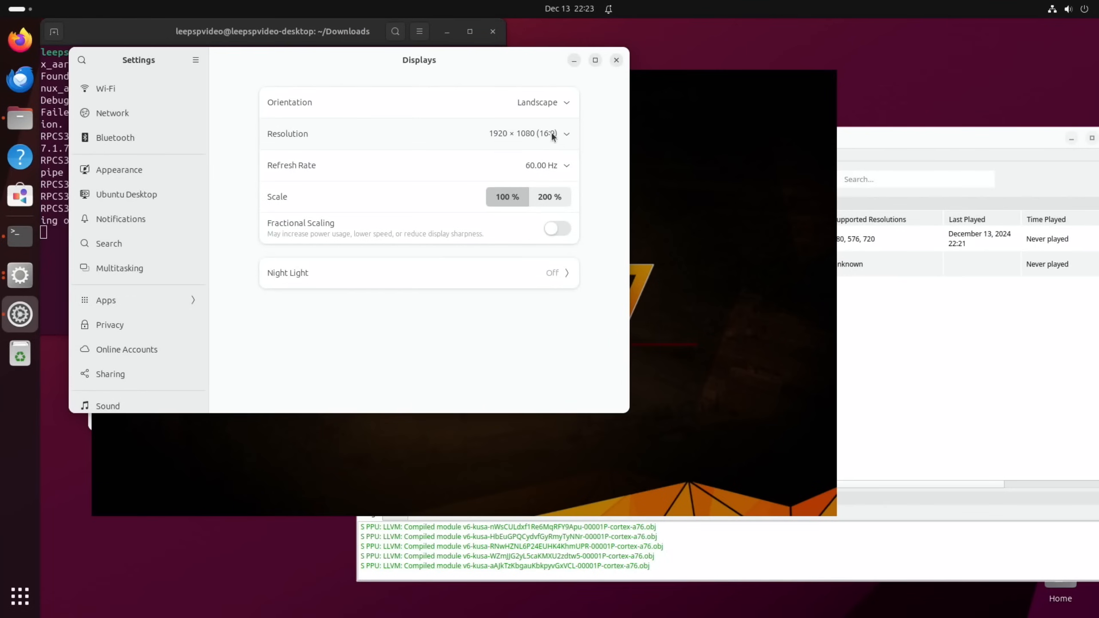
{"action": "left_click", "coordinate": [553, 134]}
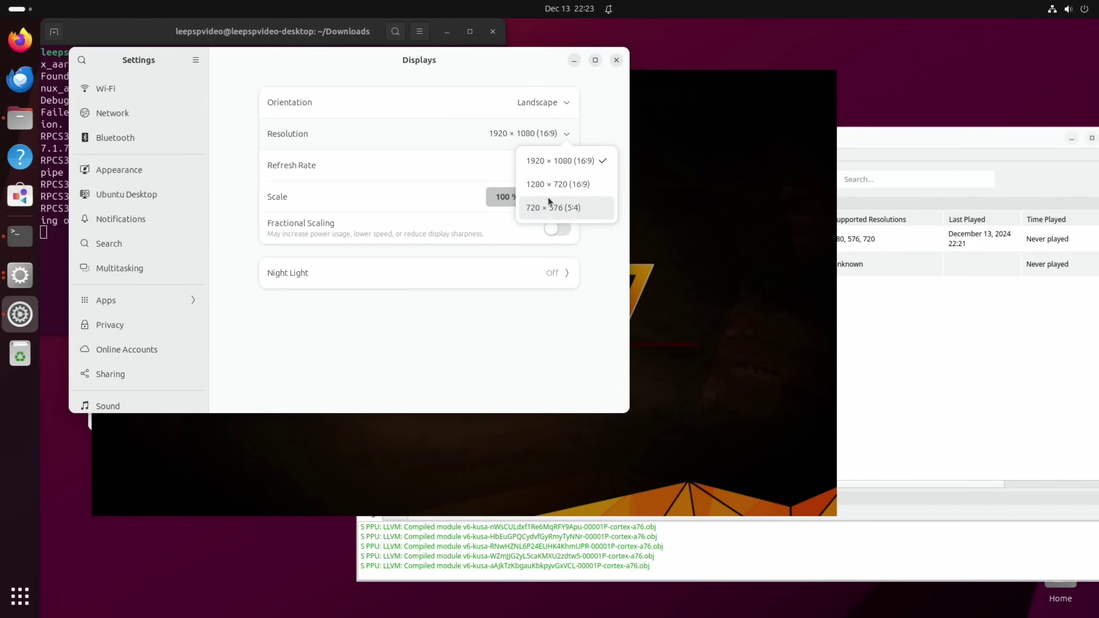
{"action": "left_click", "coordinate": [553, 208]}
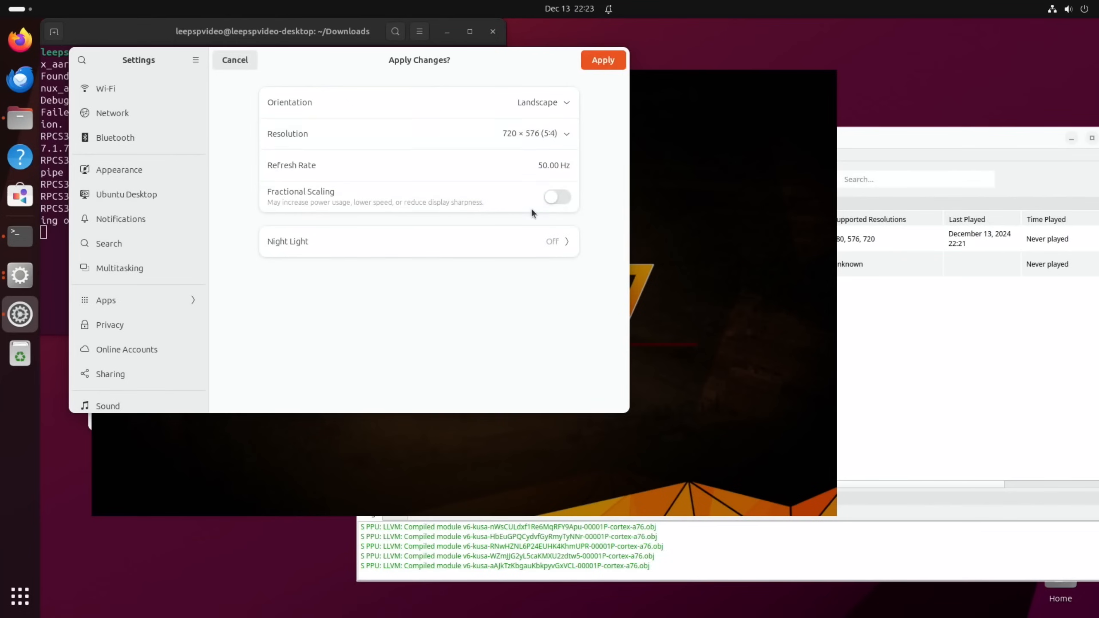
{"action": "left_click", "coordinate": [604, 60]}
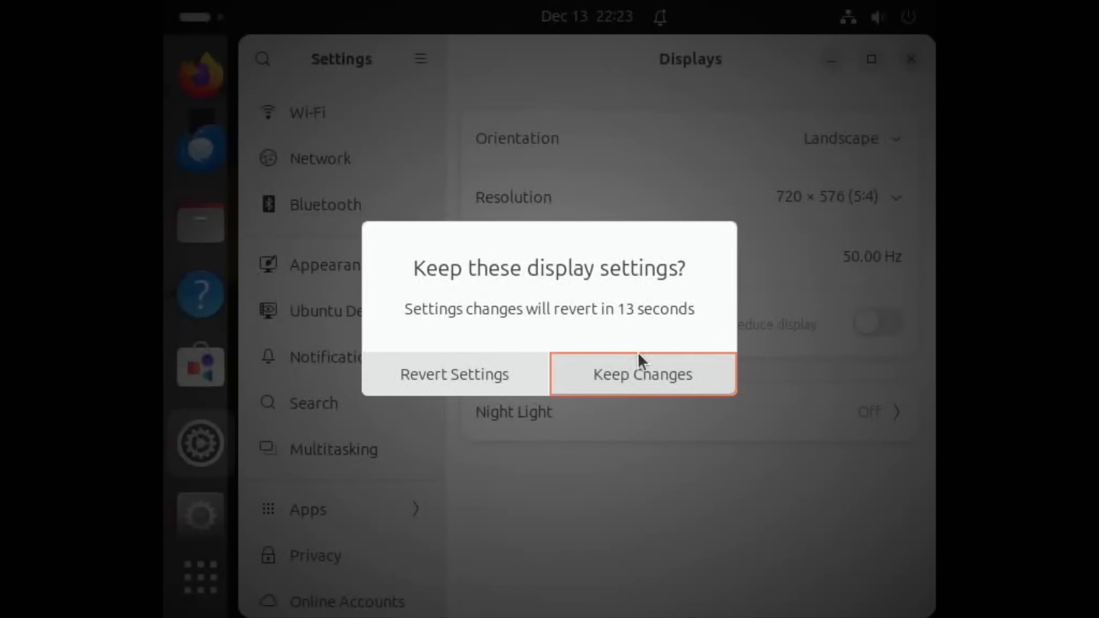
{"action": "left_click", "coordinate": [642, 374]}
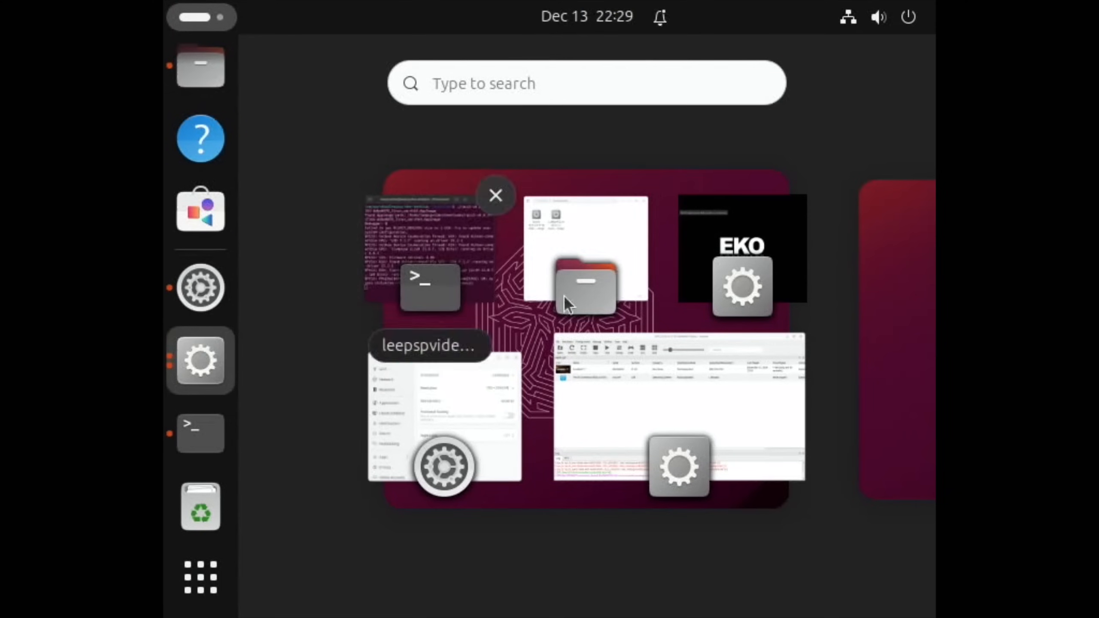
{"action": "mouse_move", "coordinate": [571, 421]}
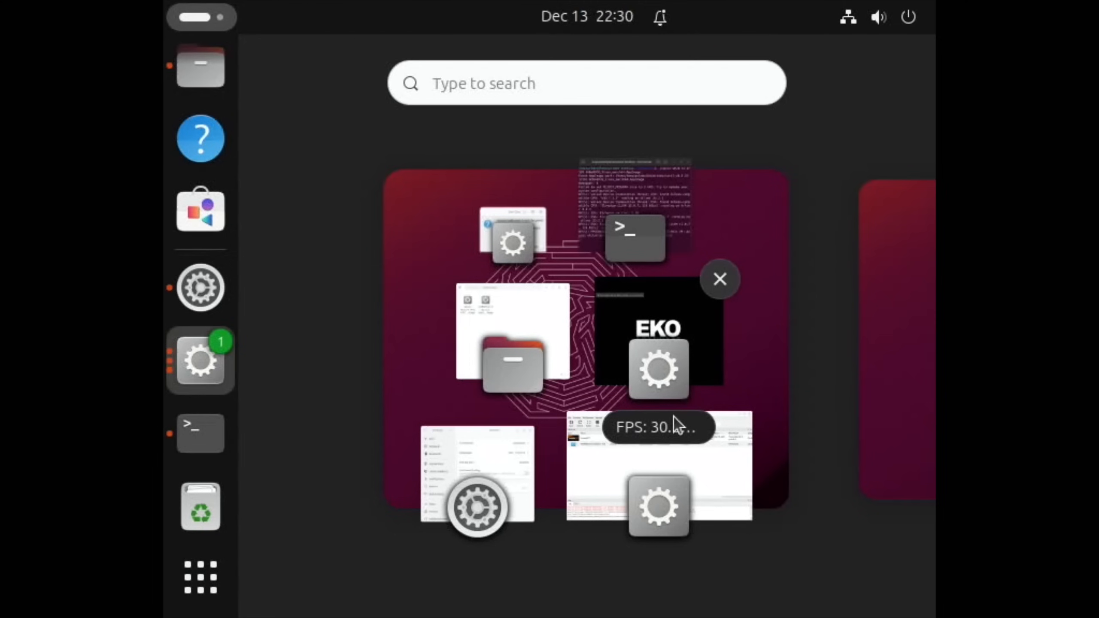
{"action": "mouse_move", "coordinate": [726, 281]}
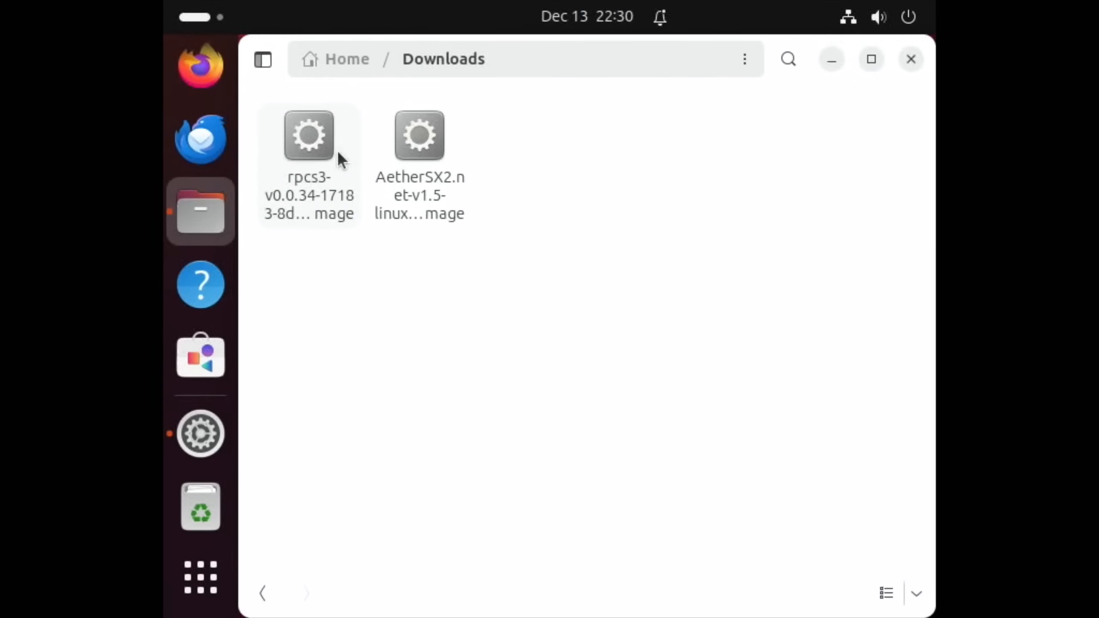
Run the RPCS3 AppImage from a Downloads terminal and disable the startup welcome screen.
{"action": "right_click", "coordinate": [682, 405]}
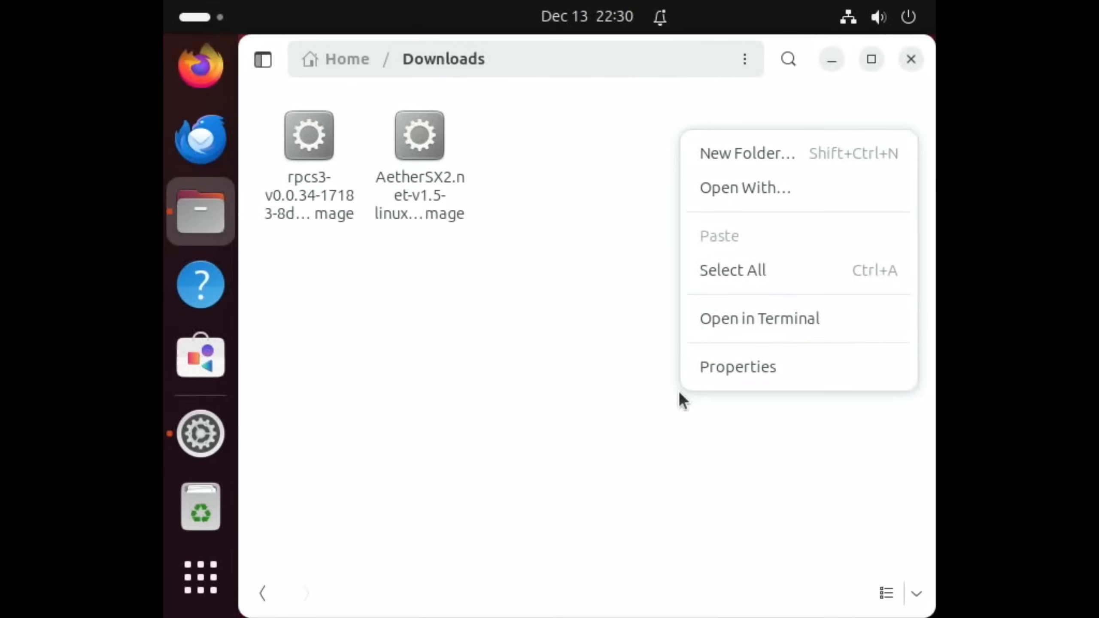
{"action": "mouse_move", "coordinate": [719, 325]}
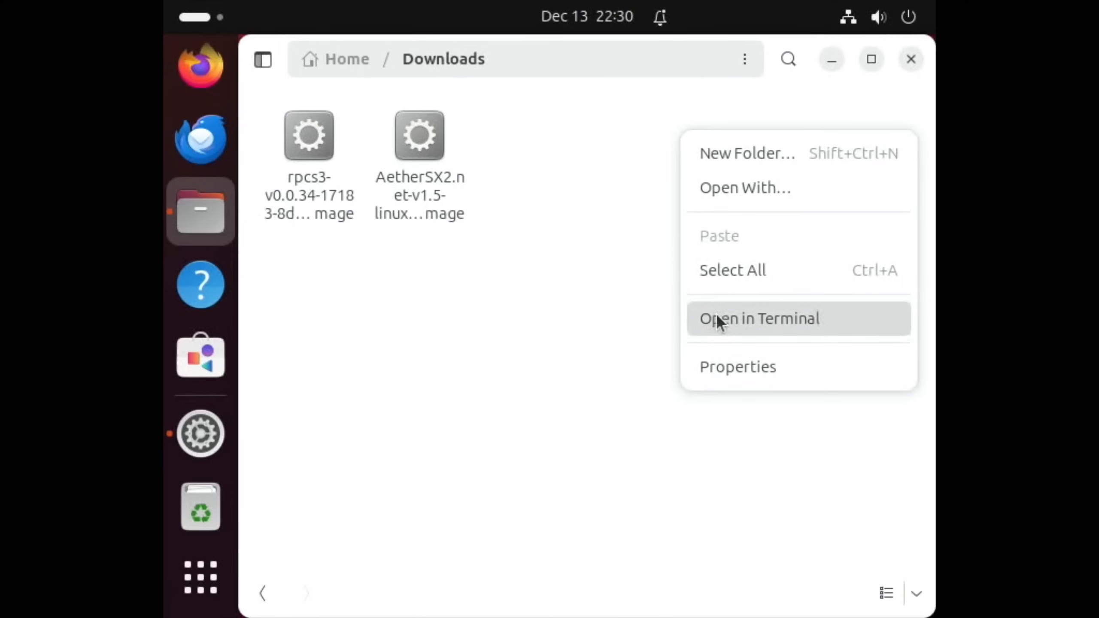
{"action": "left_click", "coordinate": [728, 319]}
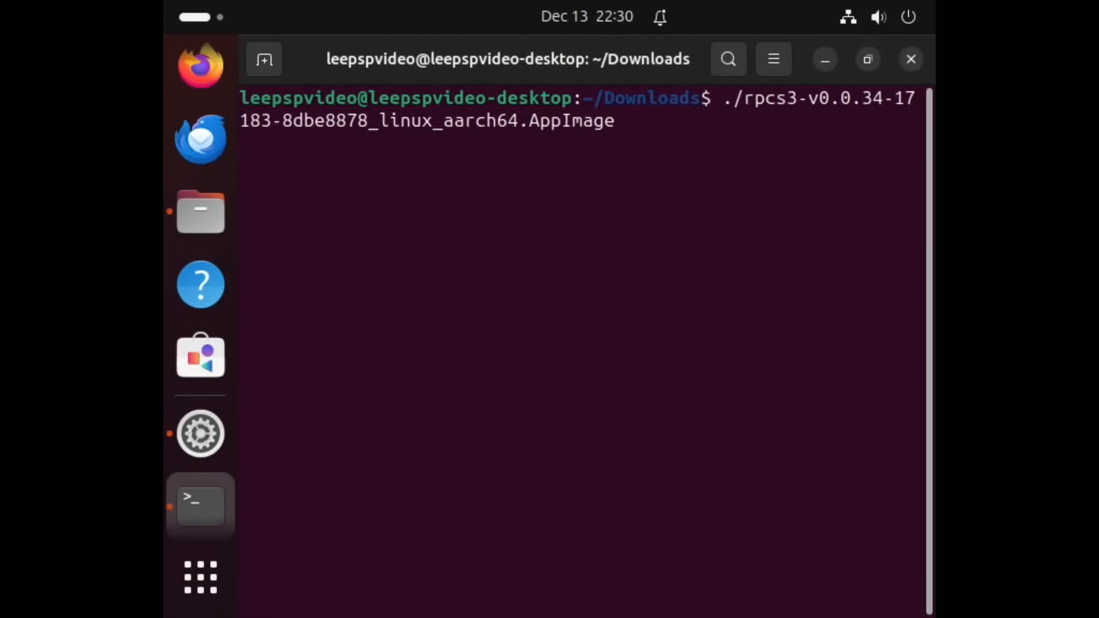
{"action": "key", "text": "Return"}
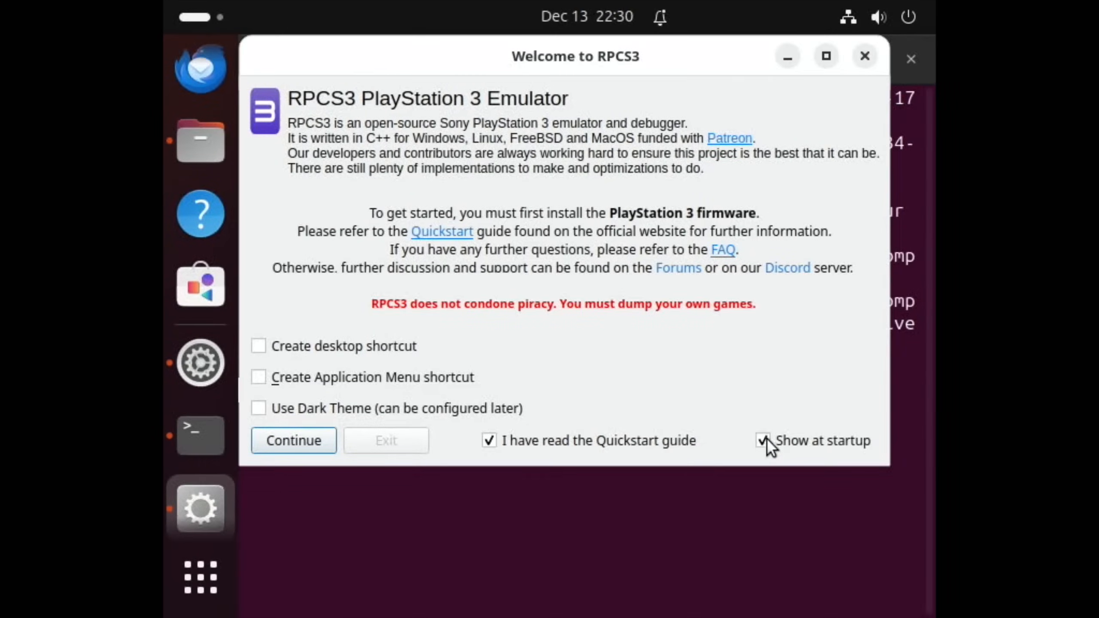
{"action": "left_click", "coordinate": [294, 441]}
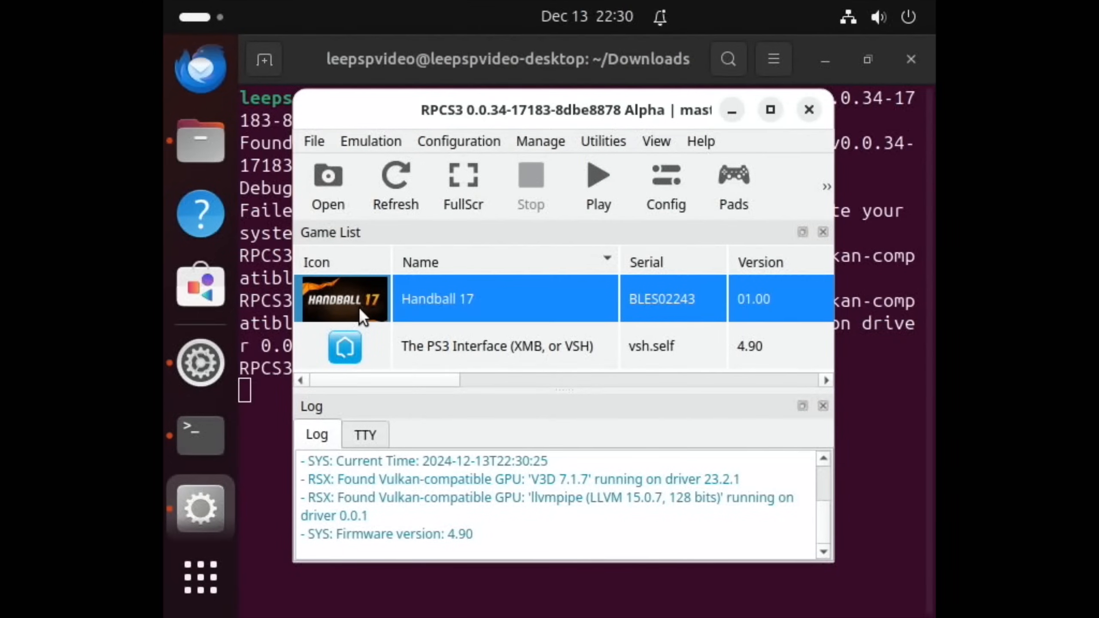
{"action": "mouse_move", "coordinate": [373, 302]}
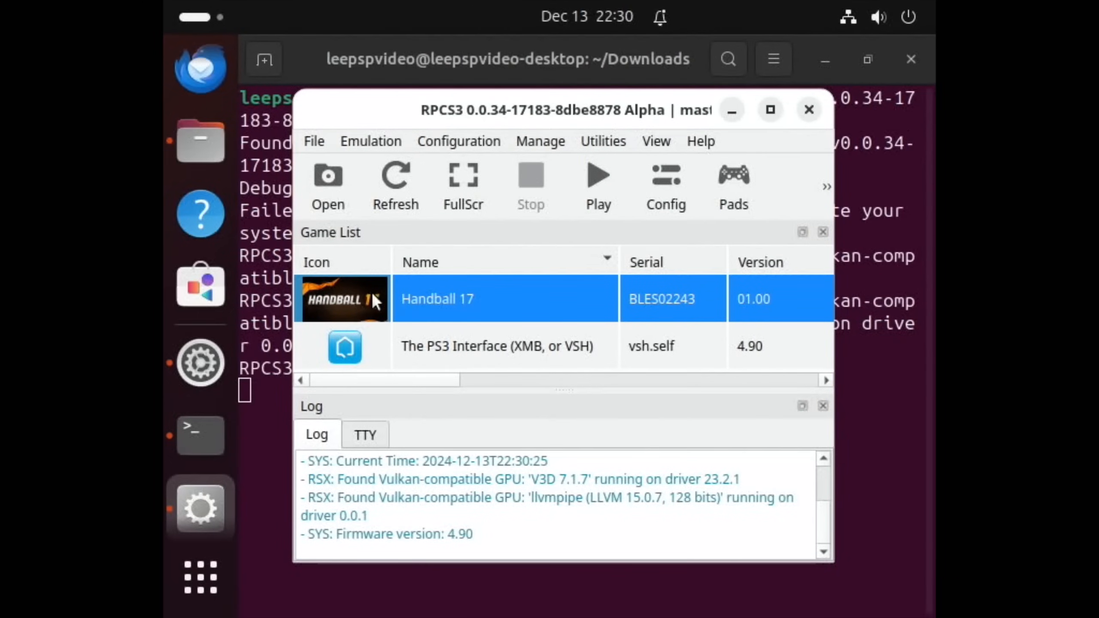
{"action": "mouse_move", "coordinate": [360, 294]}
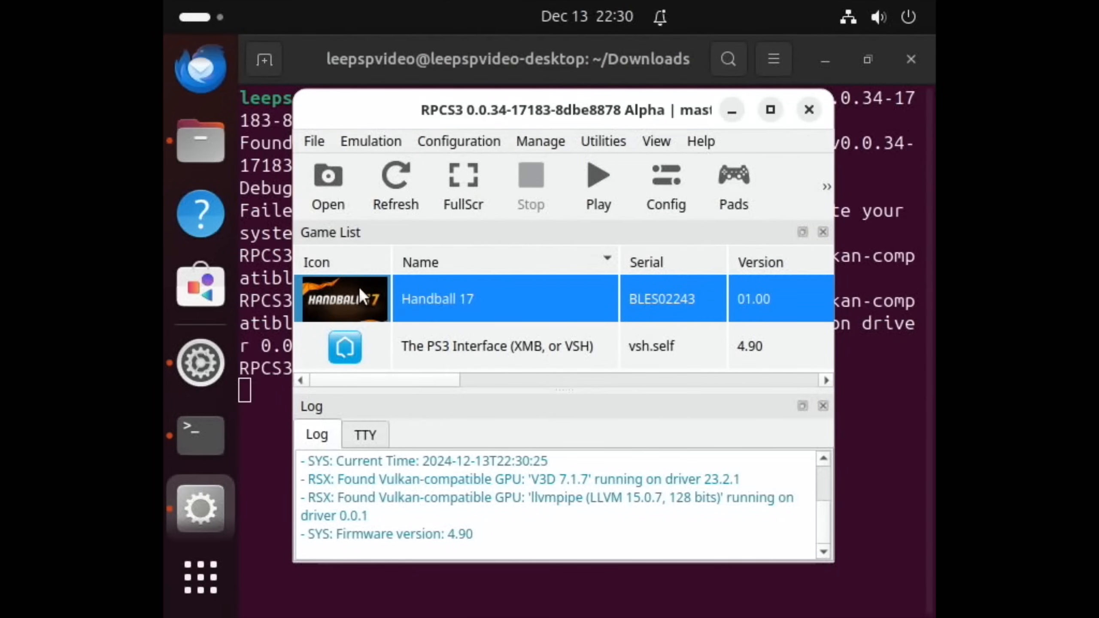
{"action": "mouse_move", "coordinate": [566, 236]}
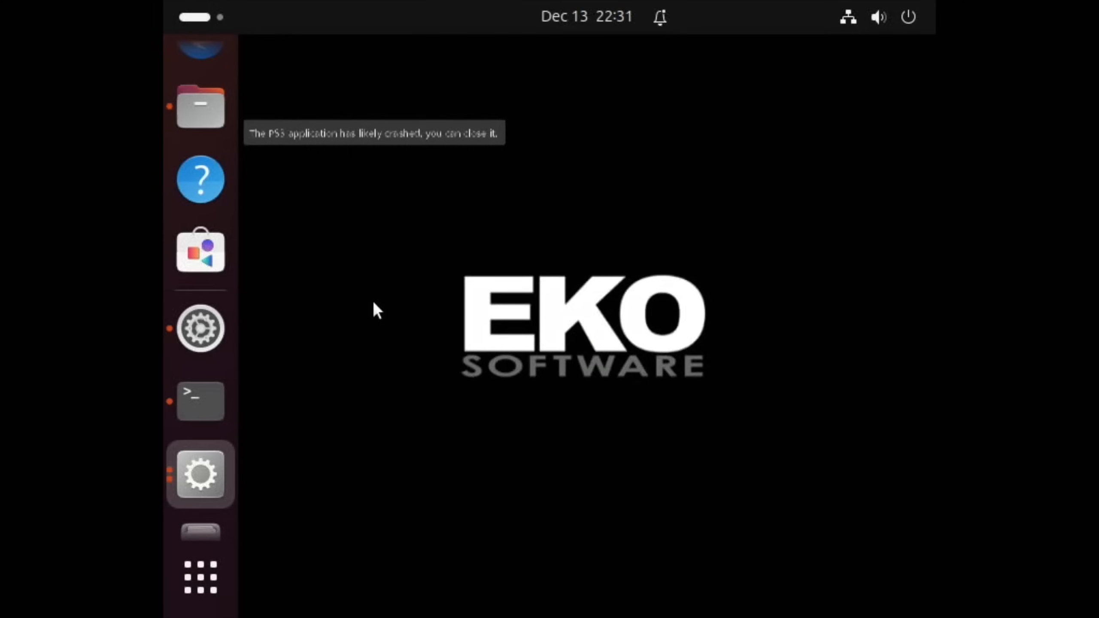
{"action": "mouse_move", "coordinate": [449, 443]}
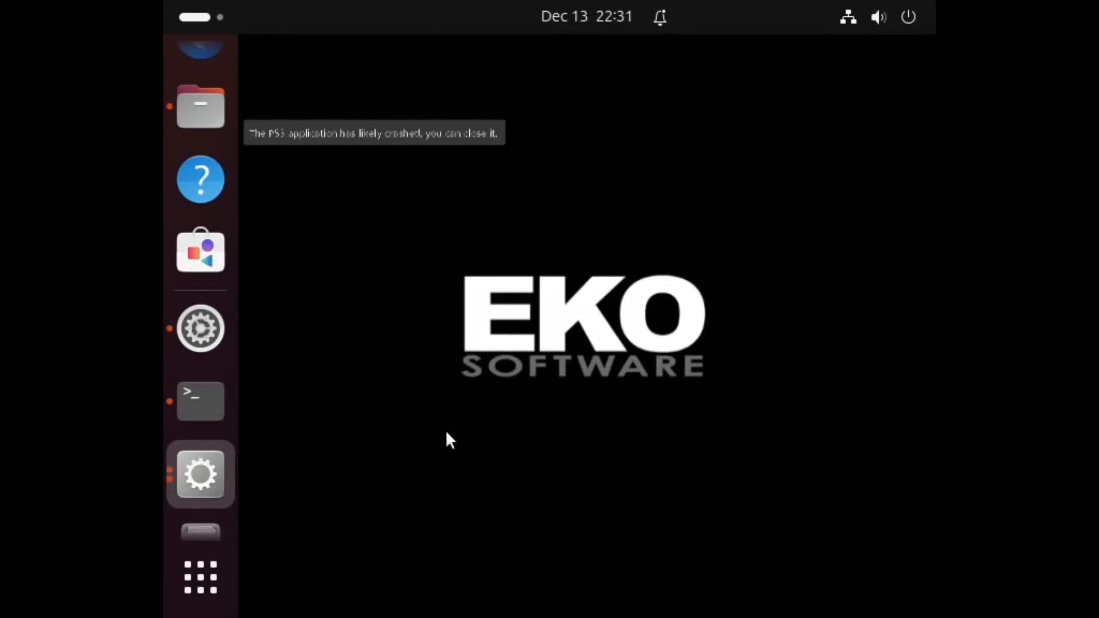
{"action": "mouse_move", "coordinate": [410, 370]}
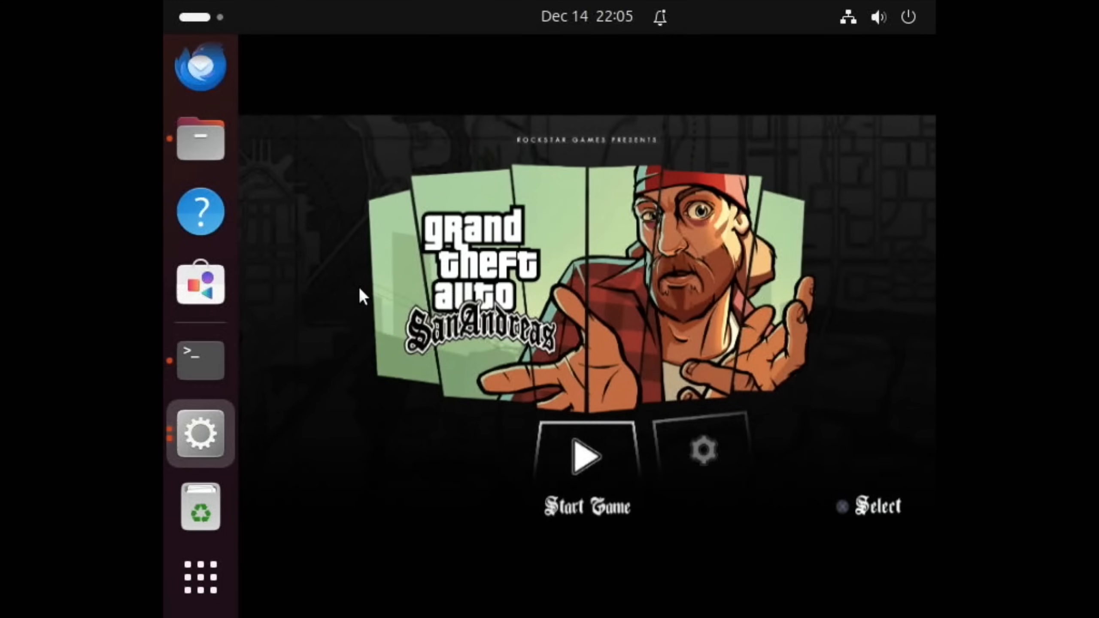
Start a San Andreas game, then switch to the terminal to read the crash log.
{"action": "left_click", "coordinate": [586, 455]}
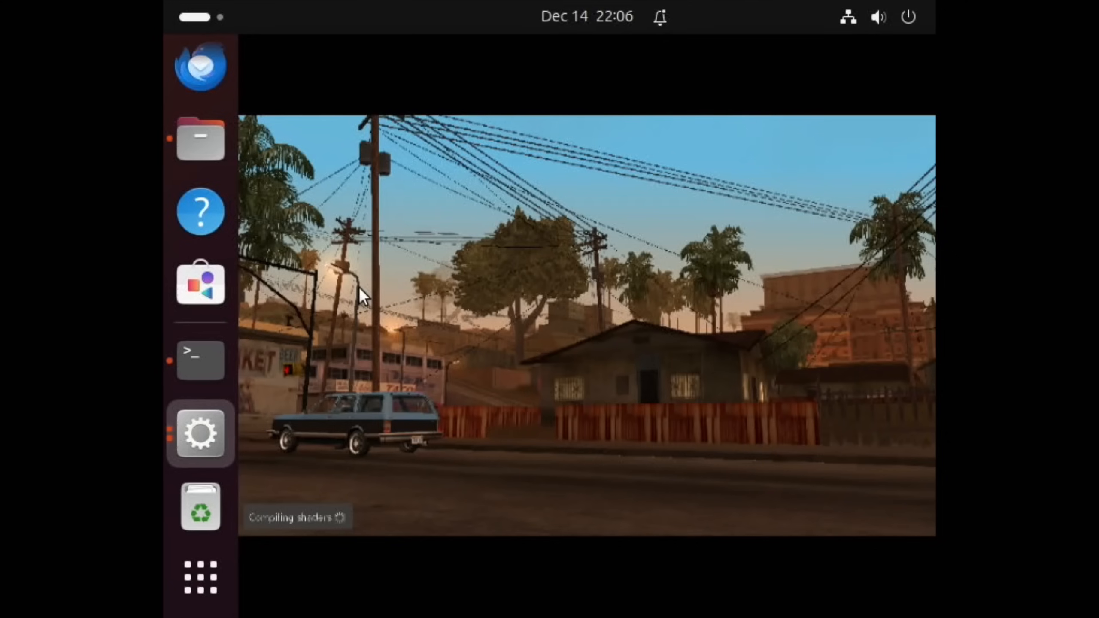
{"action": "mouse_move", "coordinate": [458, 389]}
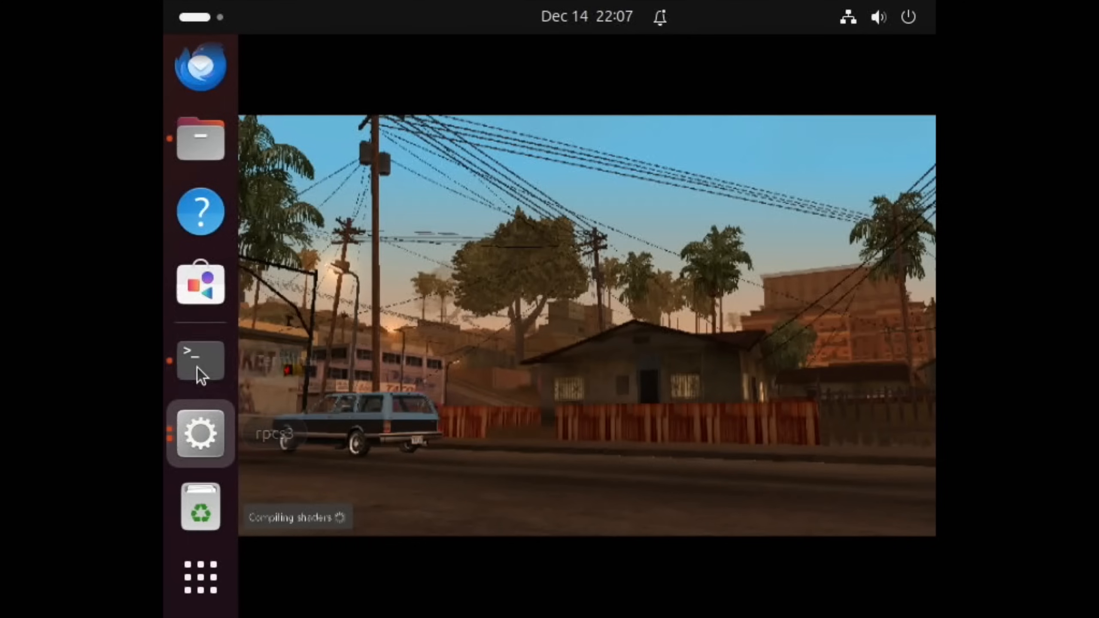
{"action": "left_click", "coordinate": [199, 359]}
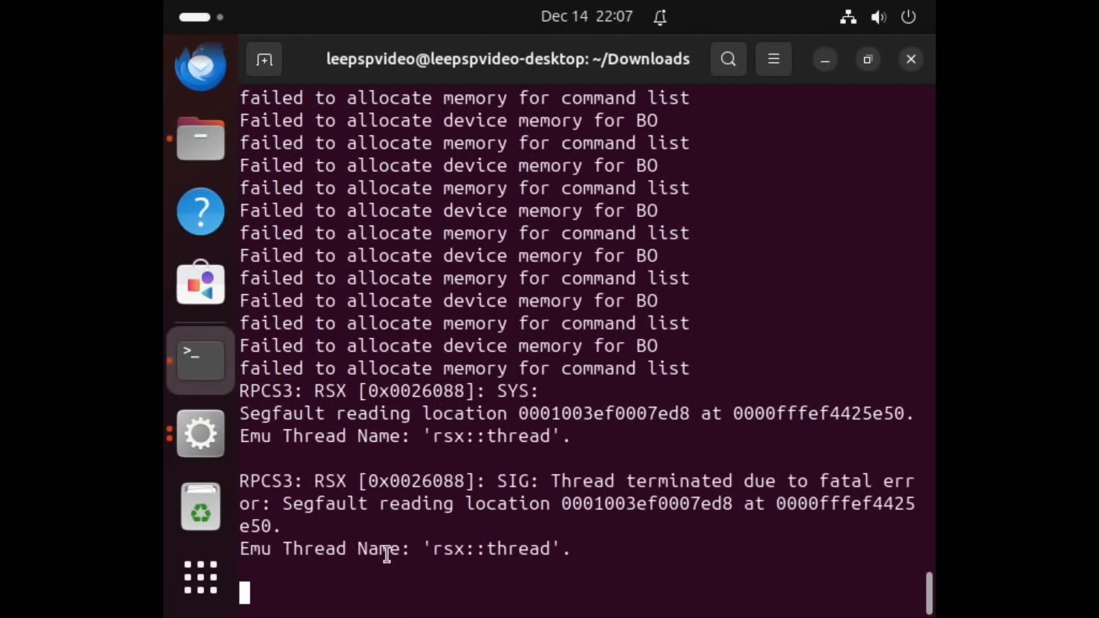
{"action": "mouse_move", "coordinate": [542, 553]}
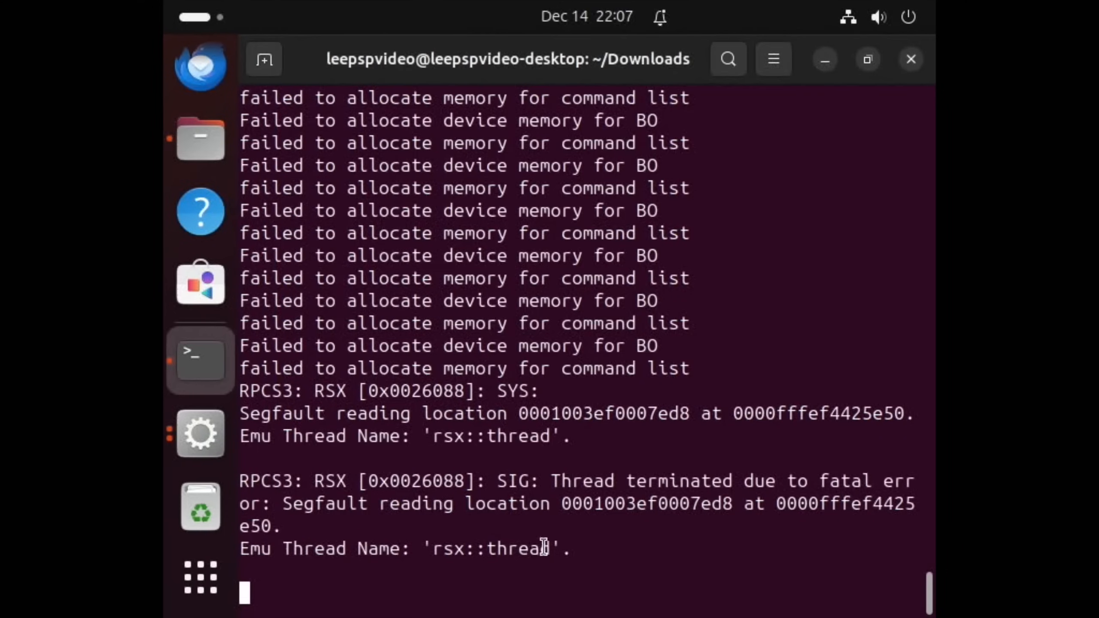